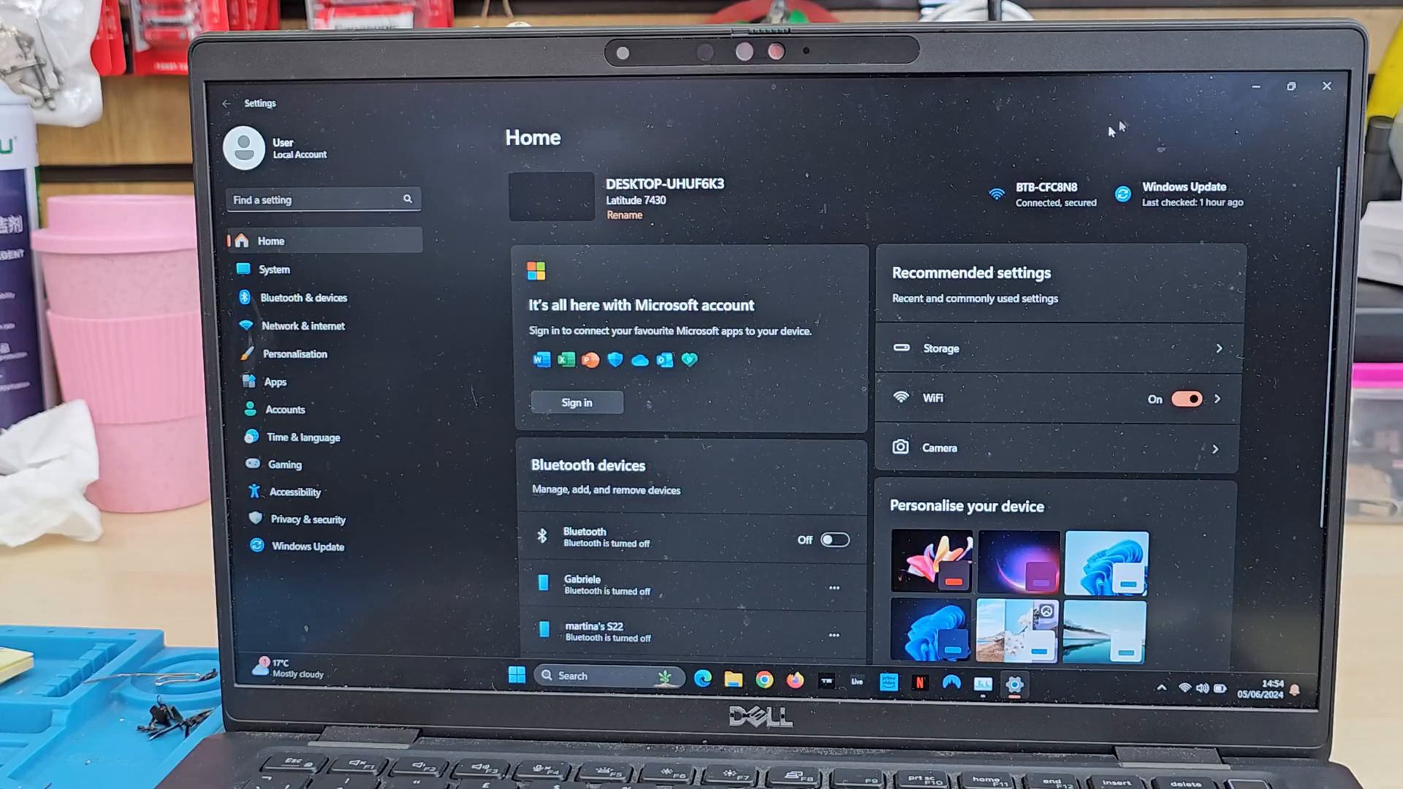
{"action": "mouse_move", "coordinate": [545, 452]}
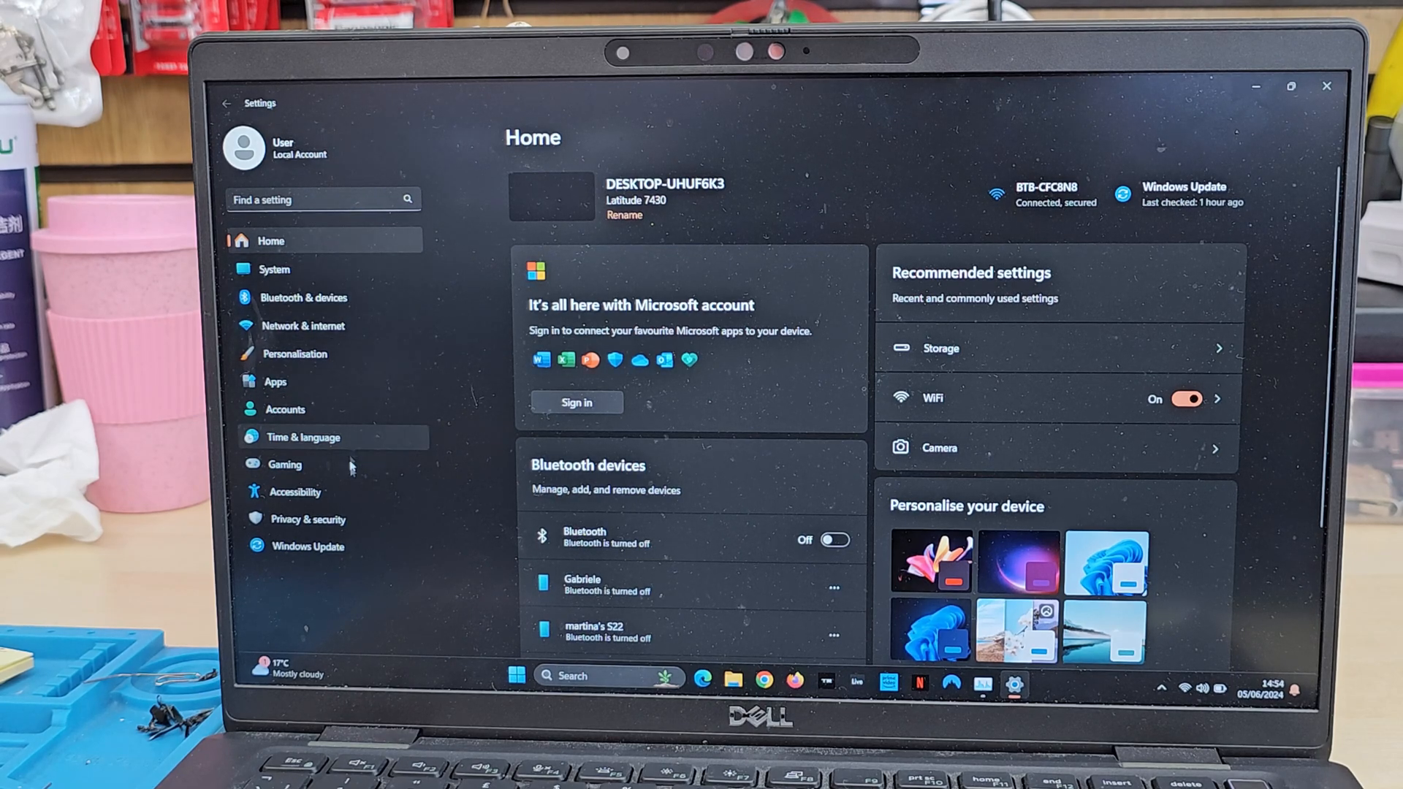
{"action": "mouse_move", "coordinate": [307, 545]}
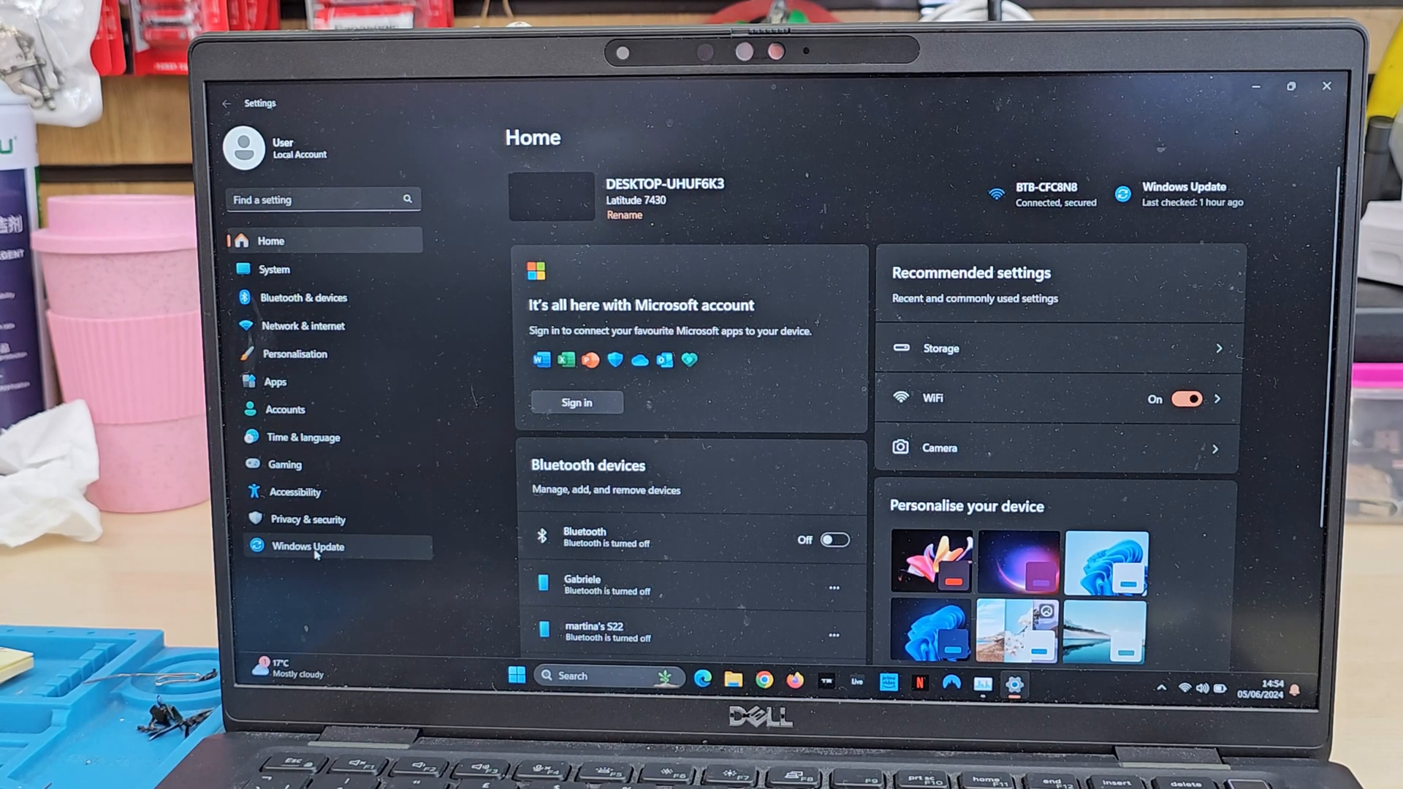
Show the Windows Update history and scroll to its Related settings with the uninstall options.
{"action": "left_click", "coordinate": [309, 545]}
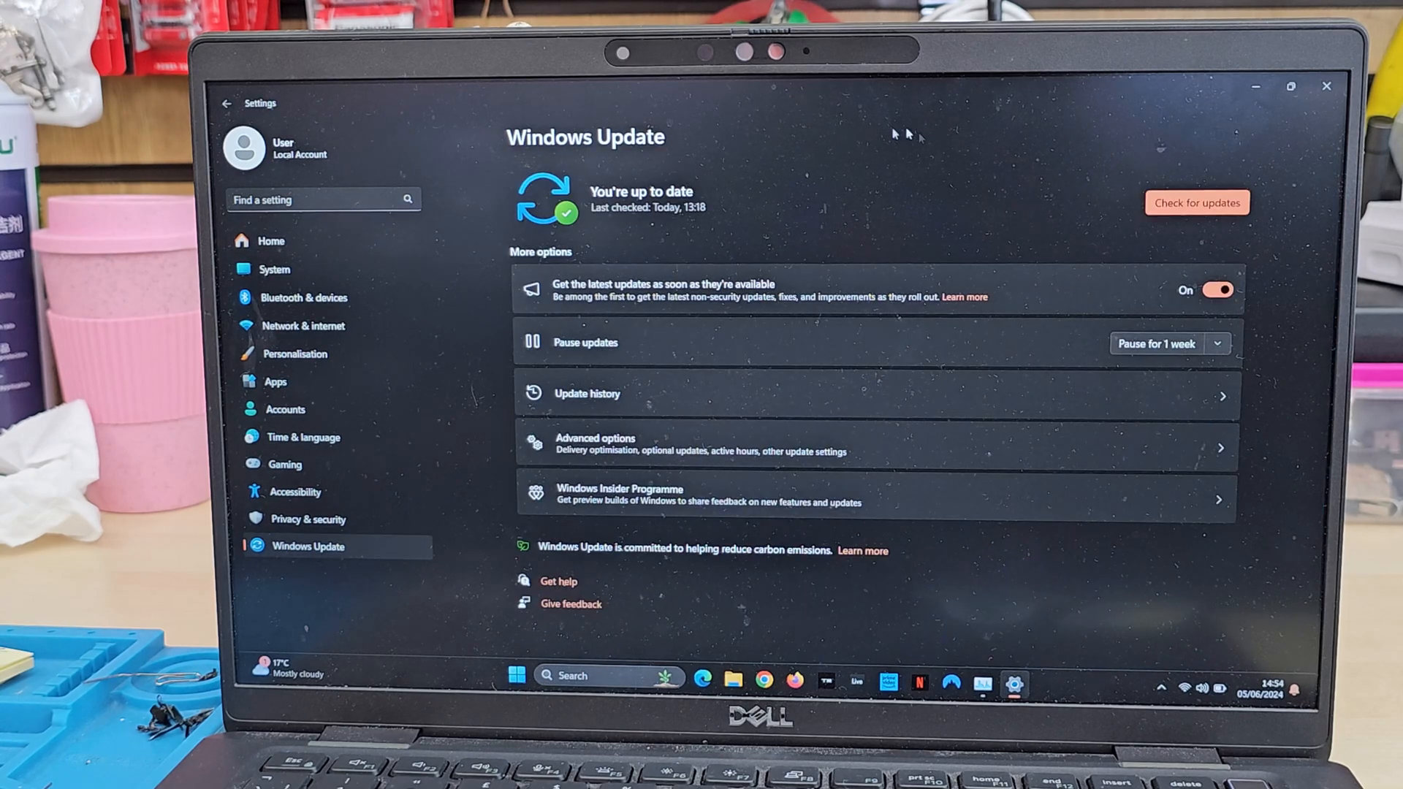
{"action": "mouse_move", "coordinate": [623, 393]}
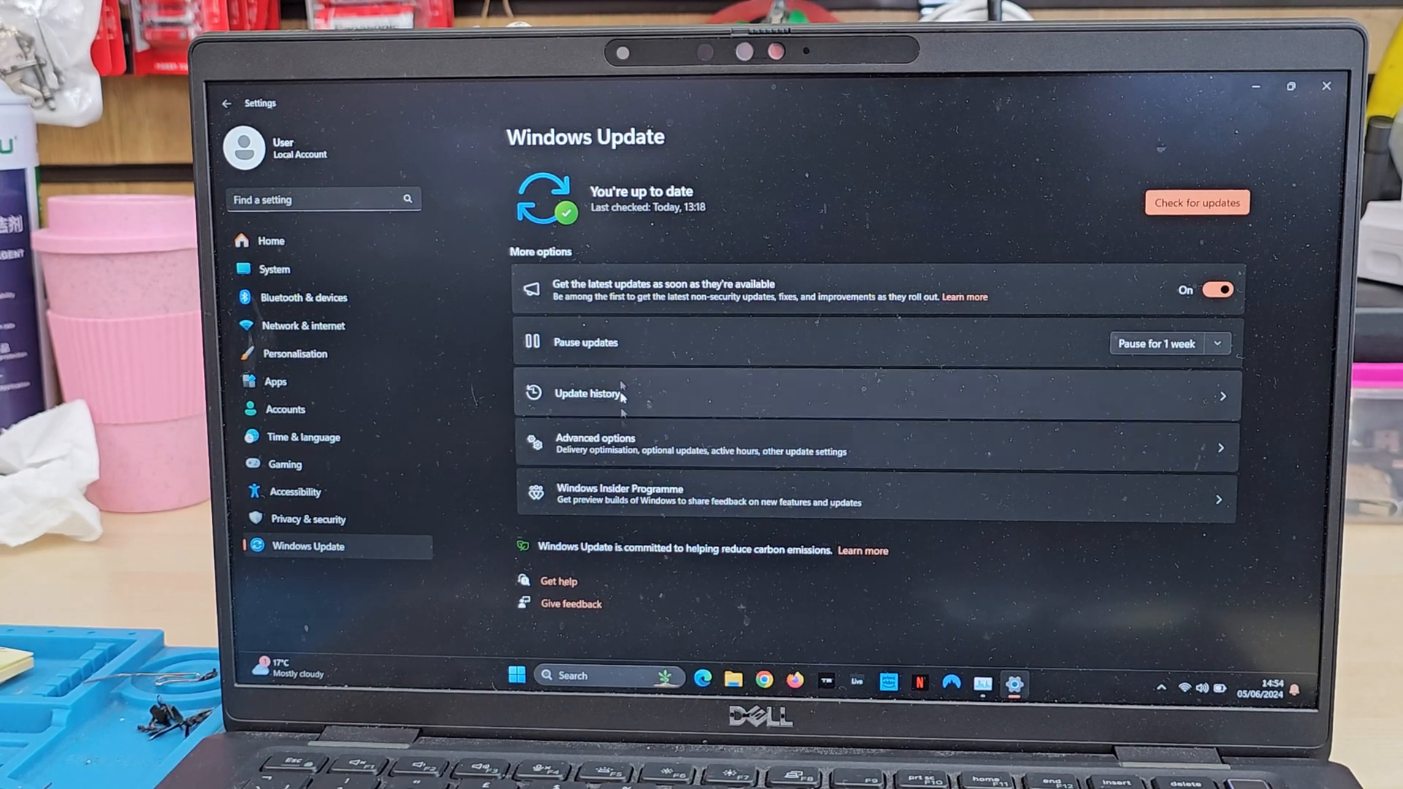
{"action": "left_click", "coordinate": [586, 393]}
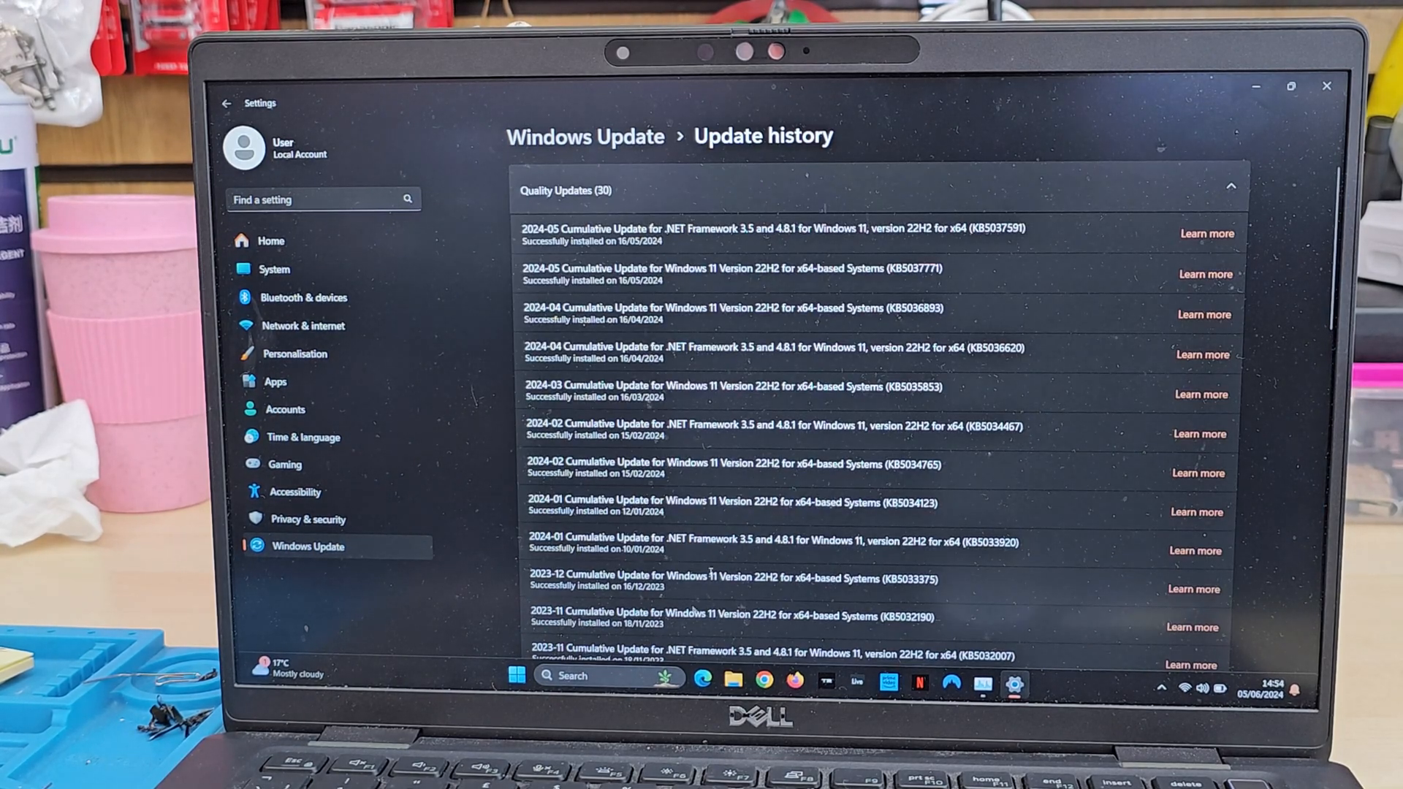
{"action": "scroll", "scroll_direction": "down", "scroll_amount": 3}
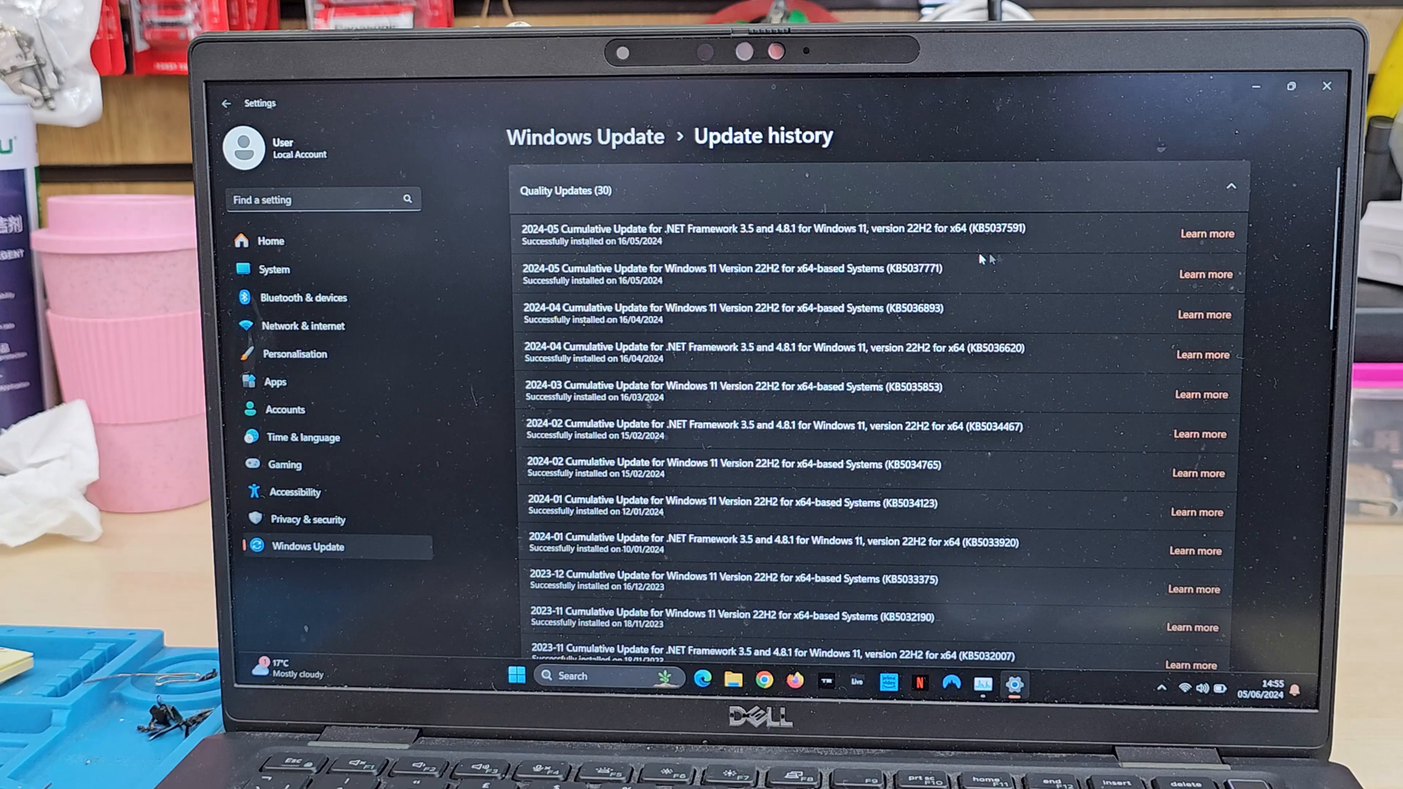
{"action": "scroll", "scroll_direction": "down", "scroll_amount": 3}
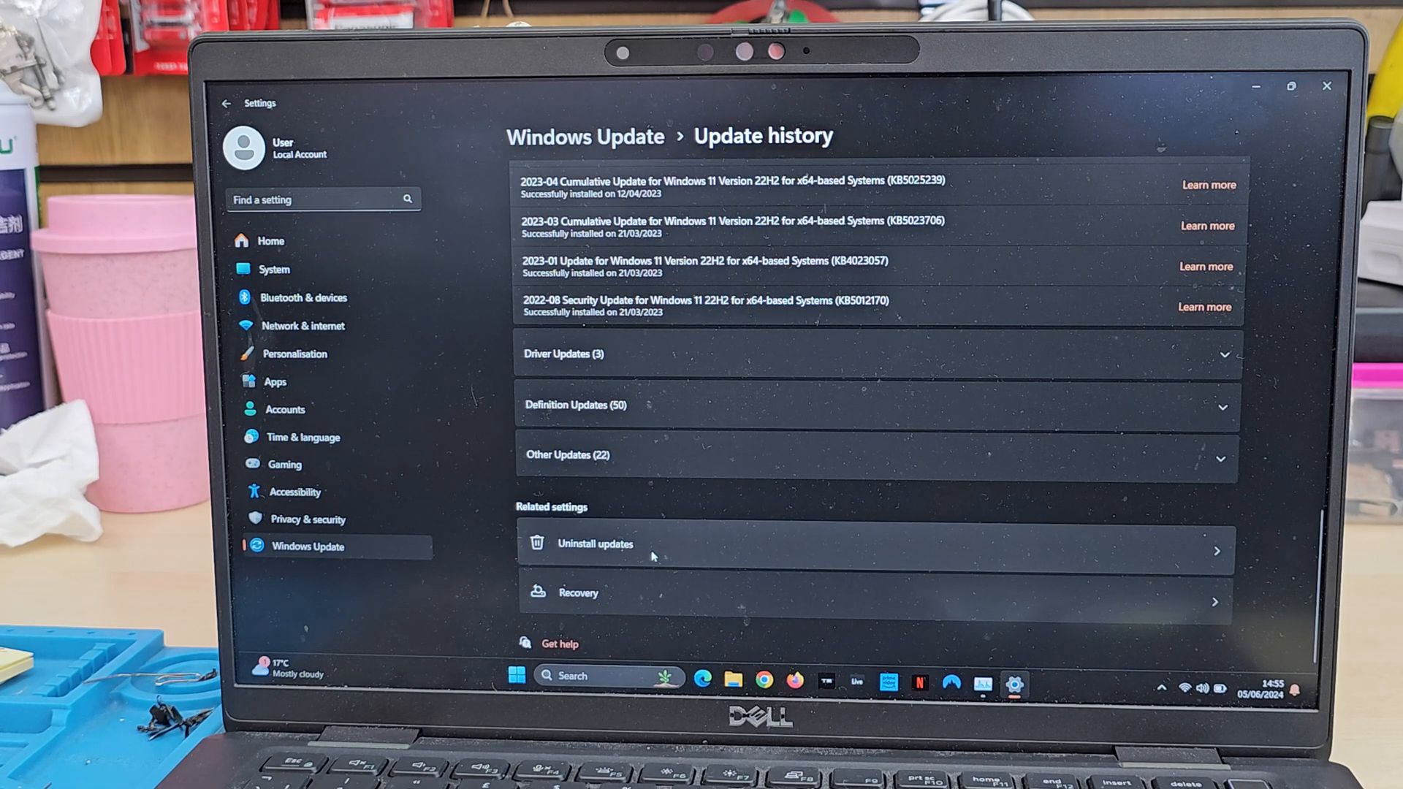
From Uninstall updates, remove update KB5037591 and confirm, leaving a restart required.
{"action": "left_click", "coordinate": [595, 544]}
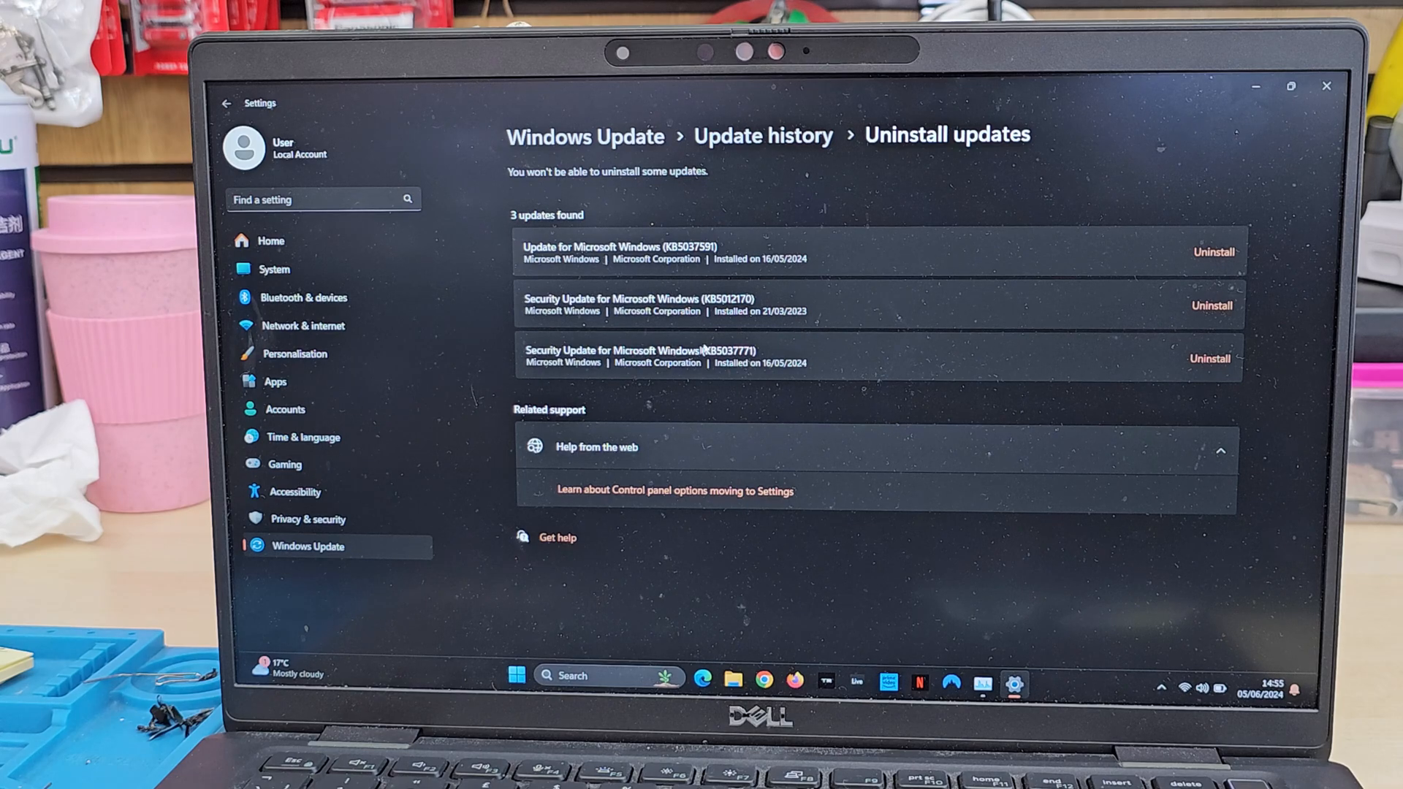
{"action": "mouse_move", "coordinate": [738, 282]}
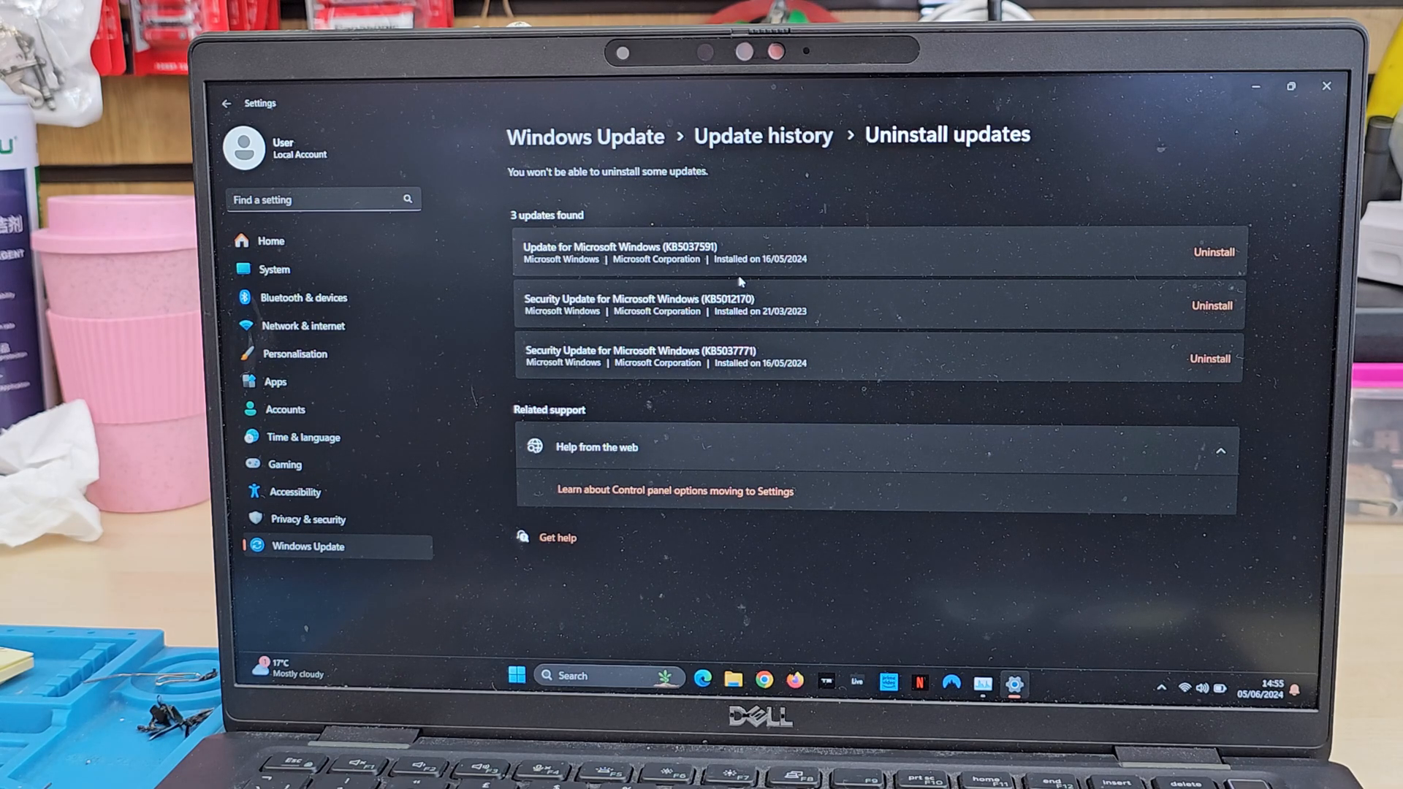
{"action": "mouse_move", "coordinate": [770, 269]}
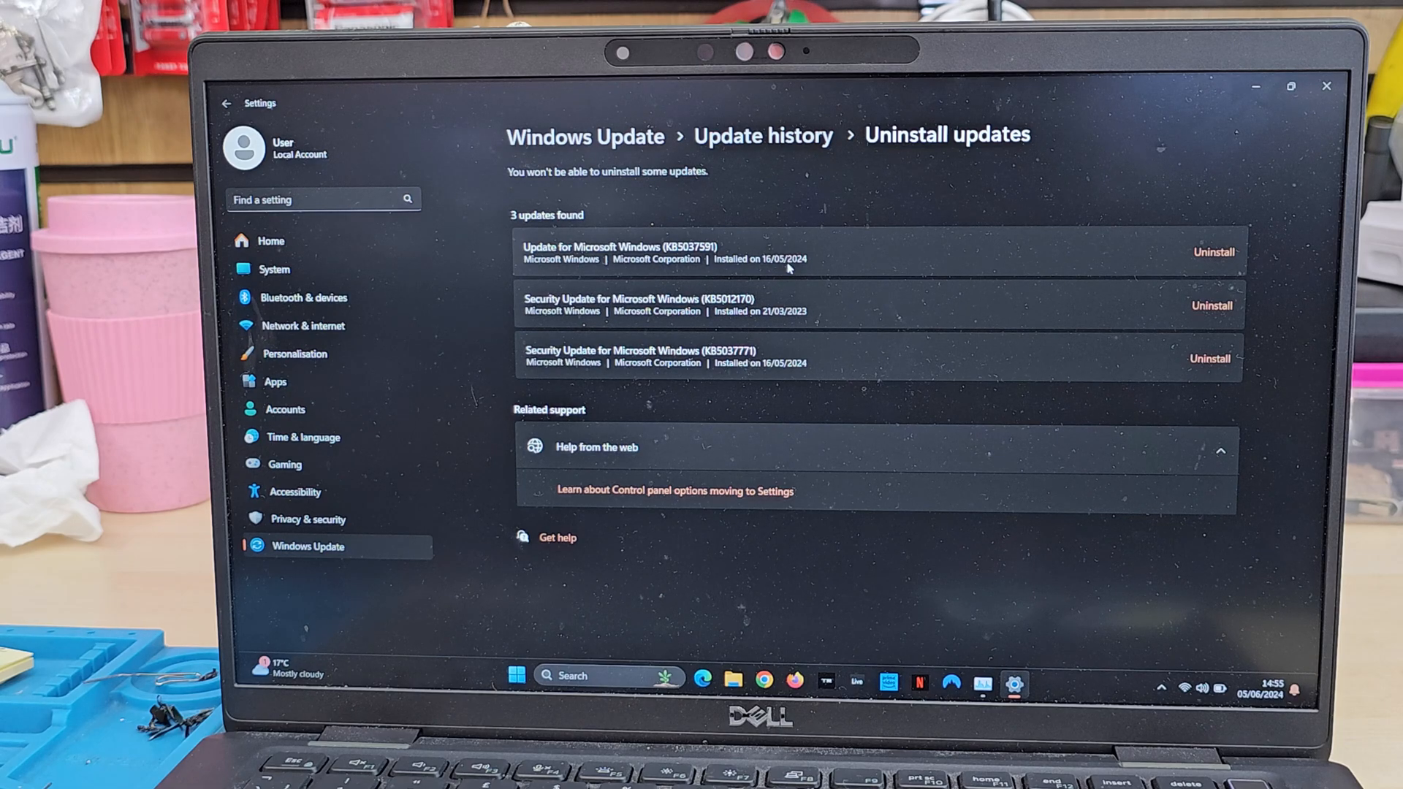
{"action": "mouse_move", "coordinate": [775, 318]}
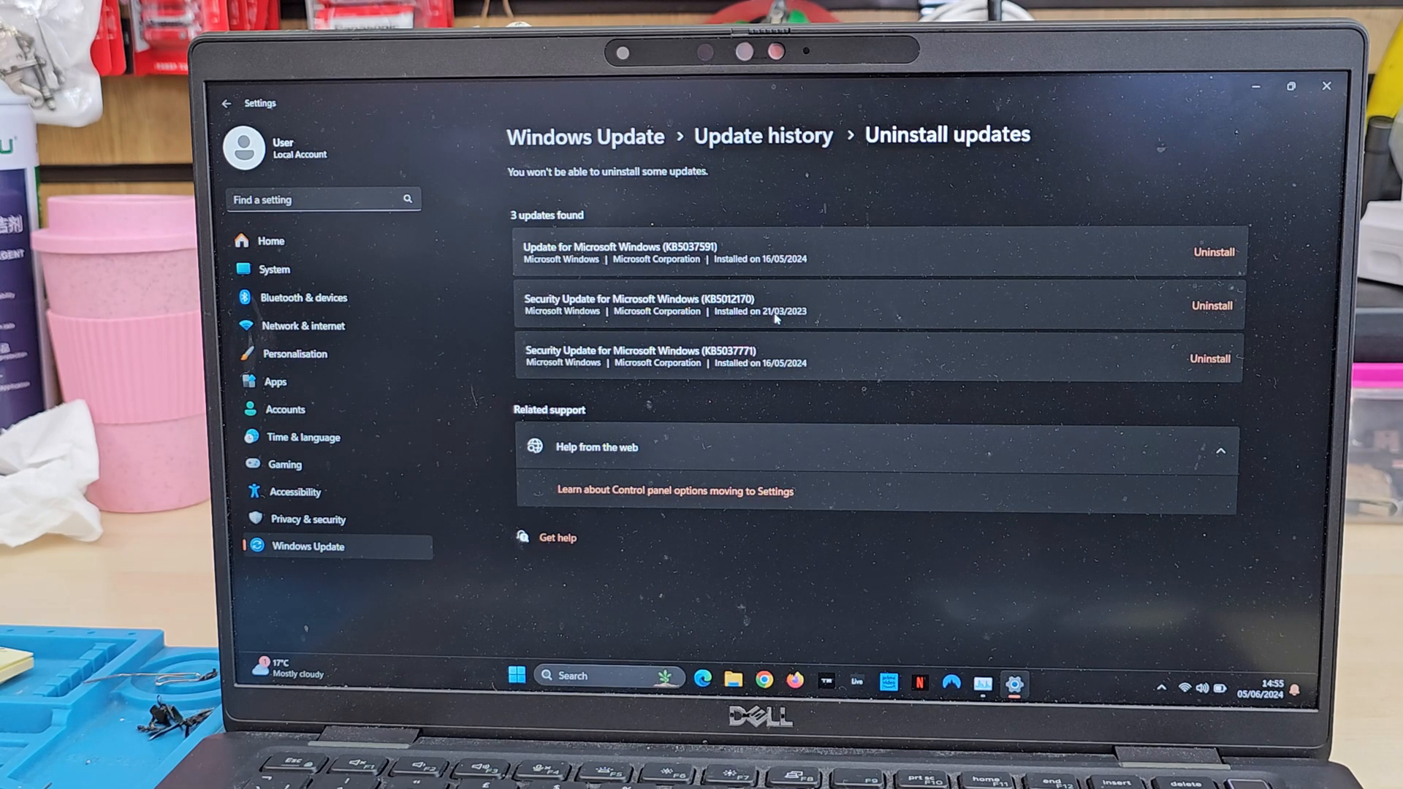
{"action": "mouse_move", "coordinate": [1257, 261]}
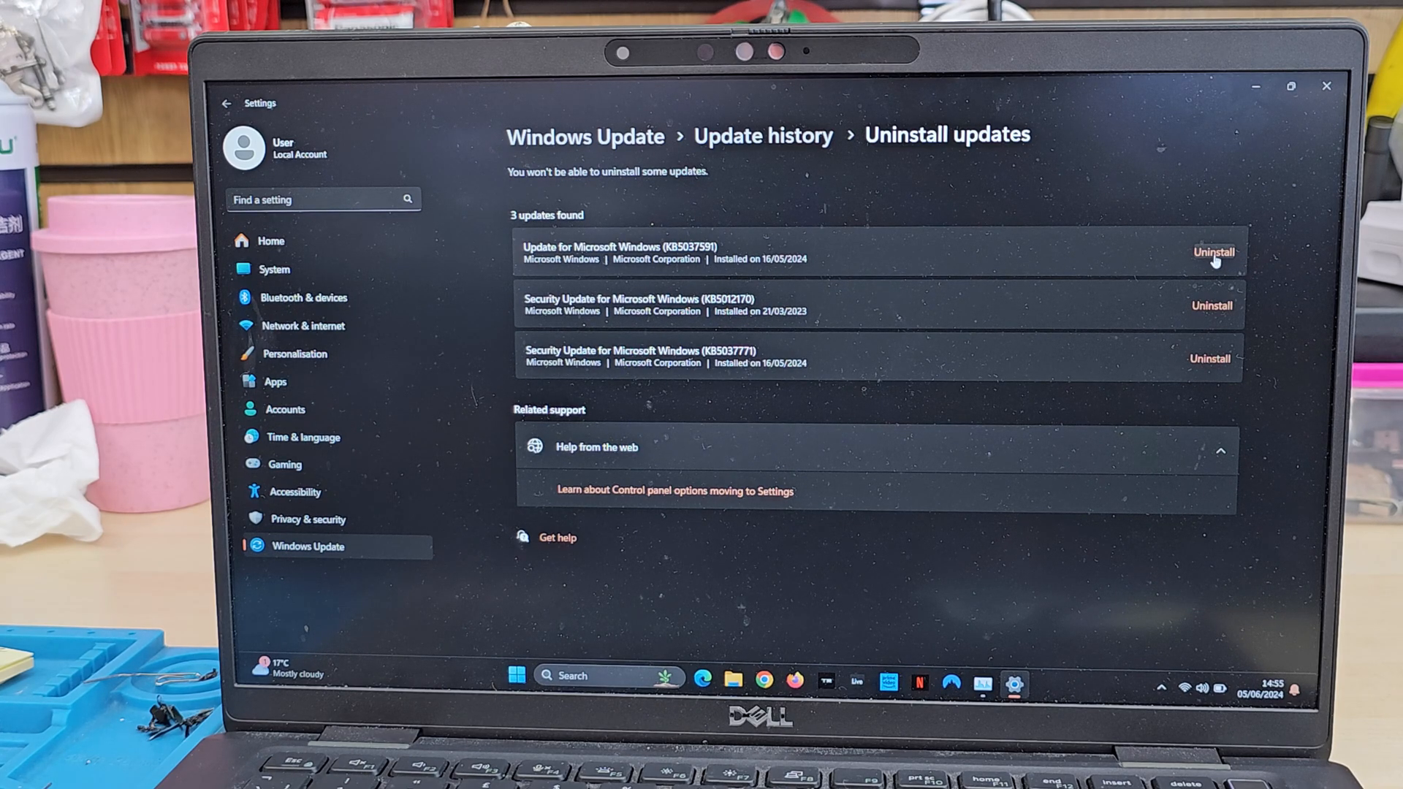
{"action": "left_click", "coordinate": [1213, 252]}
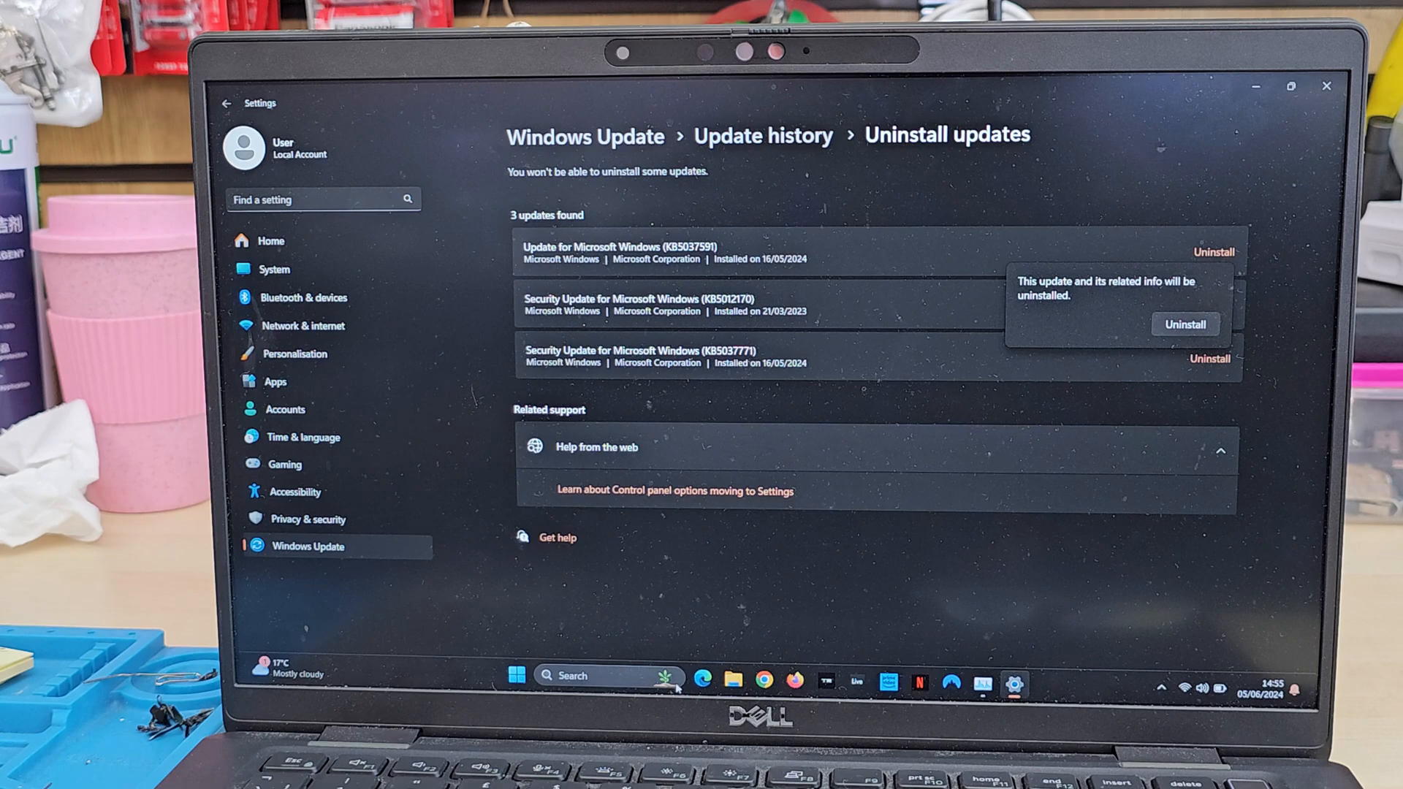
{"action": "mouse_move", "coordinate": [817, 377]}
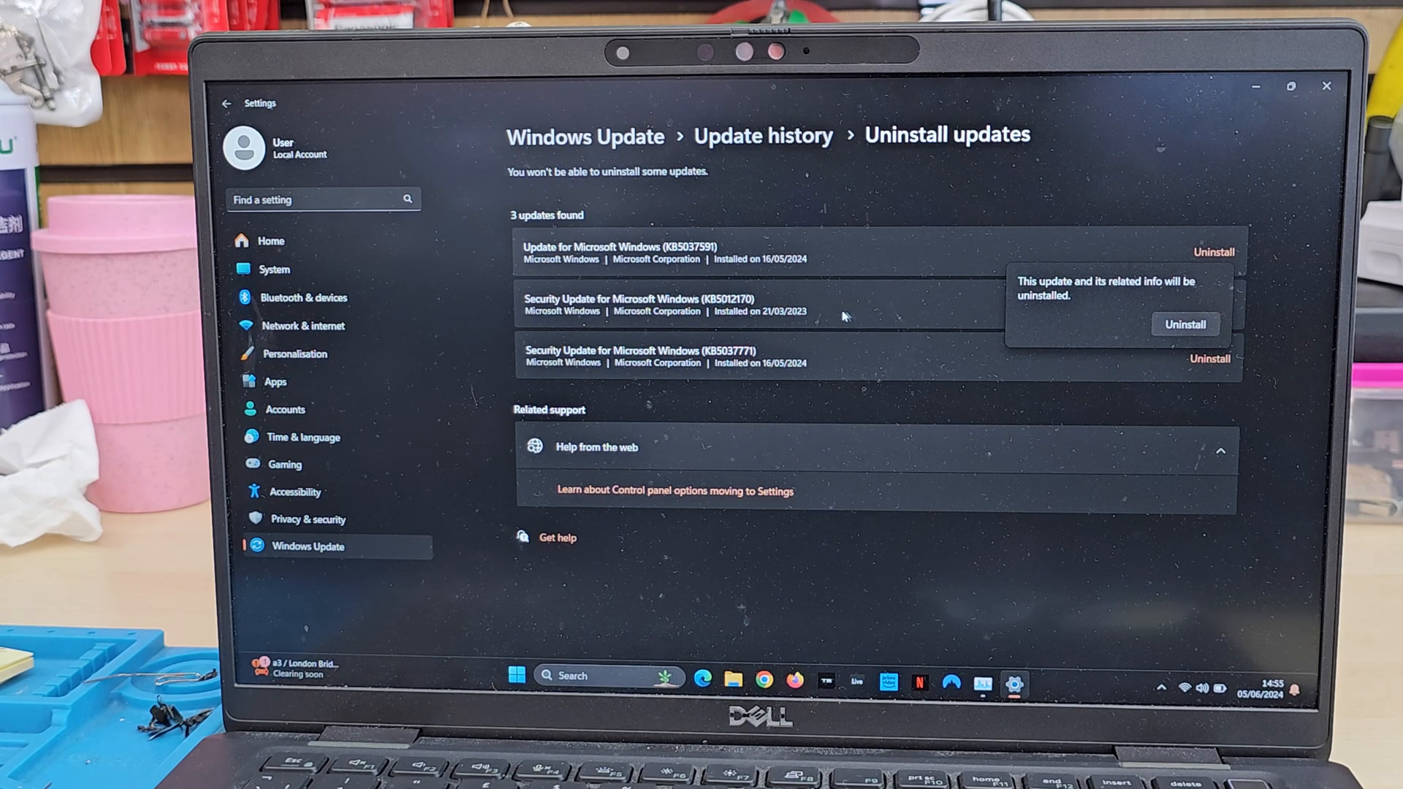
{"action": "mouse_move", "coordinate": [852, 379]}
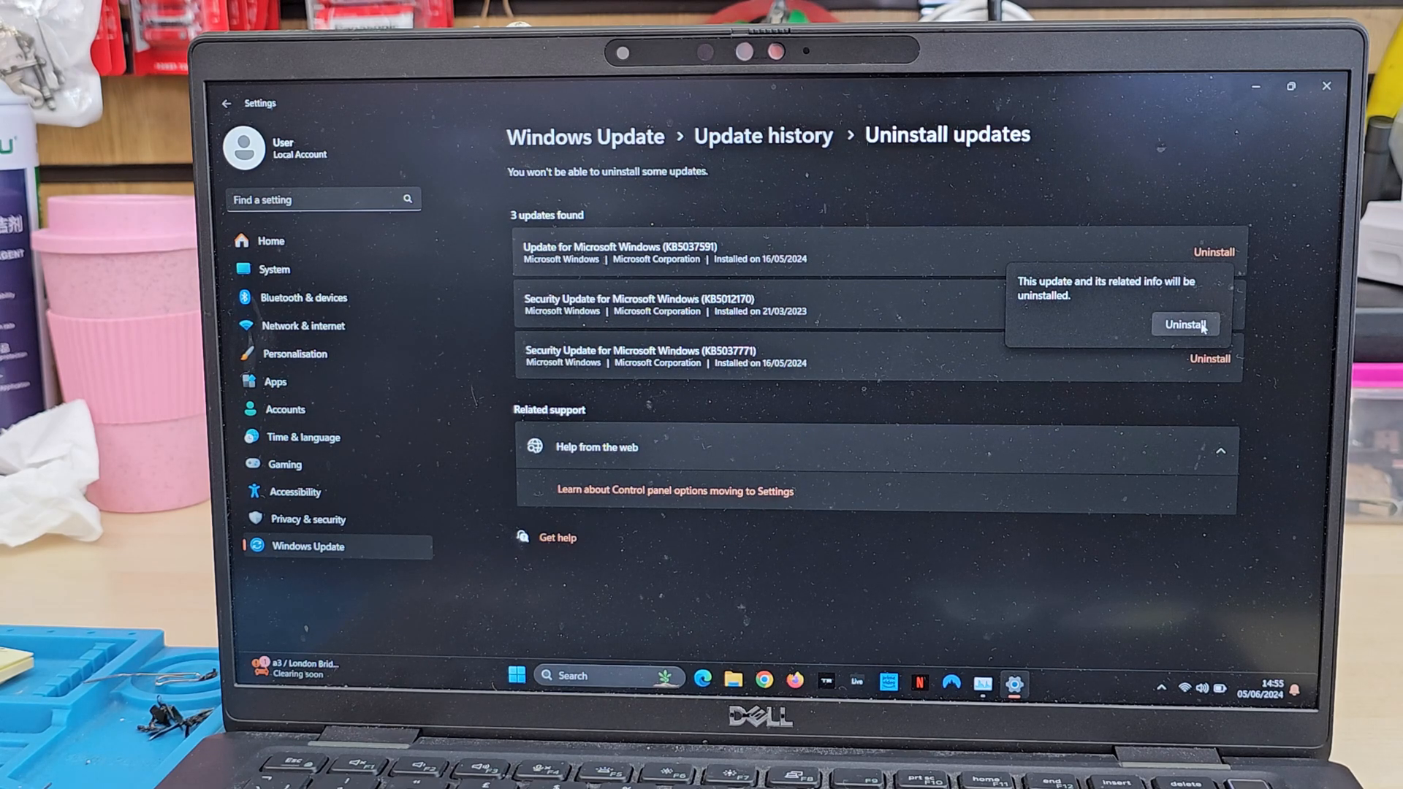
{"action": "left_click", "coordinate": [1187, 325]}
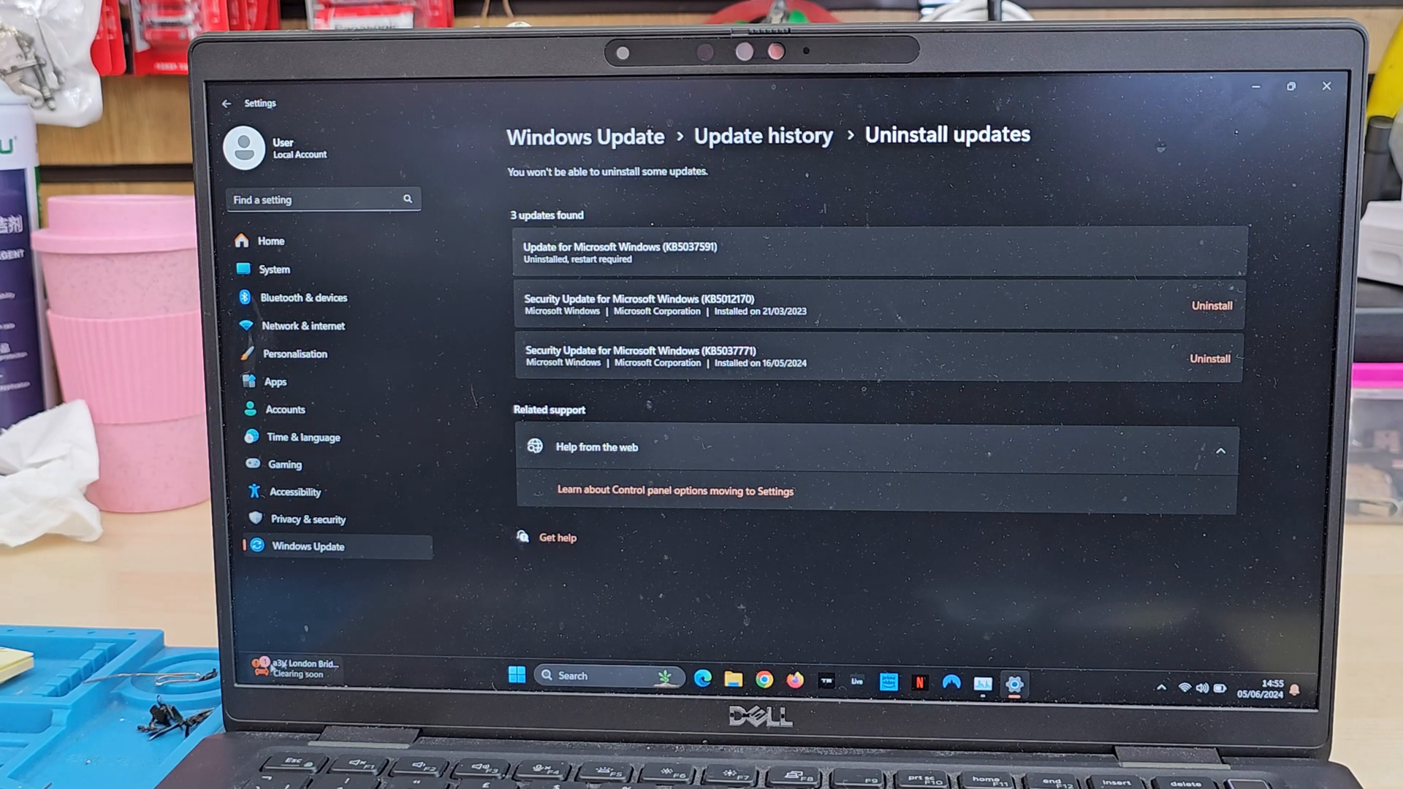
Restart the laptop from the Start button's power options, choosing Restart anyway over the open Task Manager.
{"action": "right_click", "coordinate": [513, 675]}
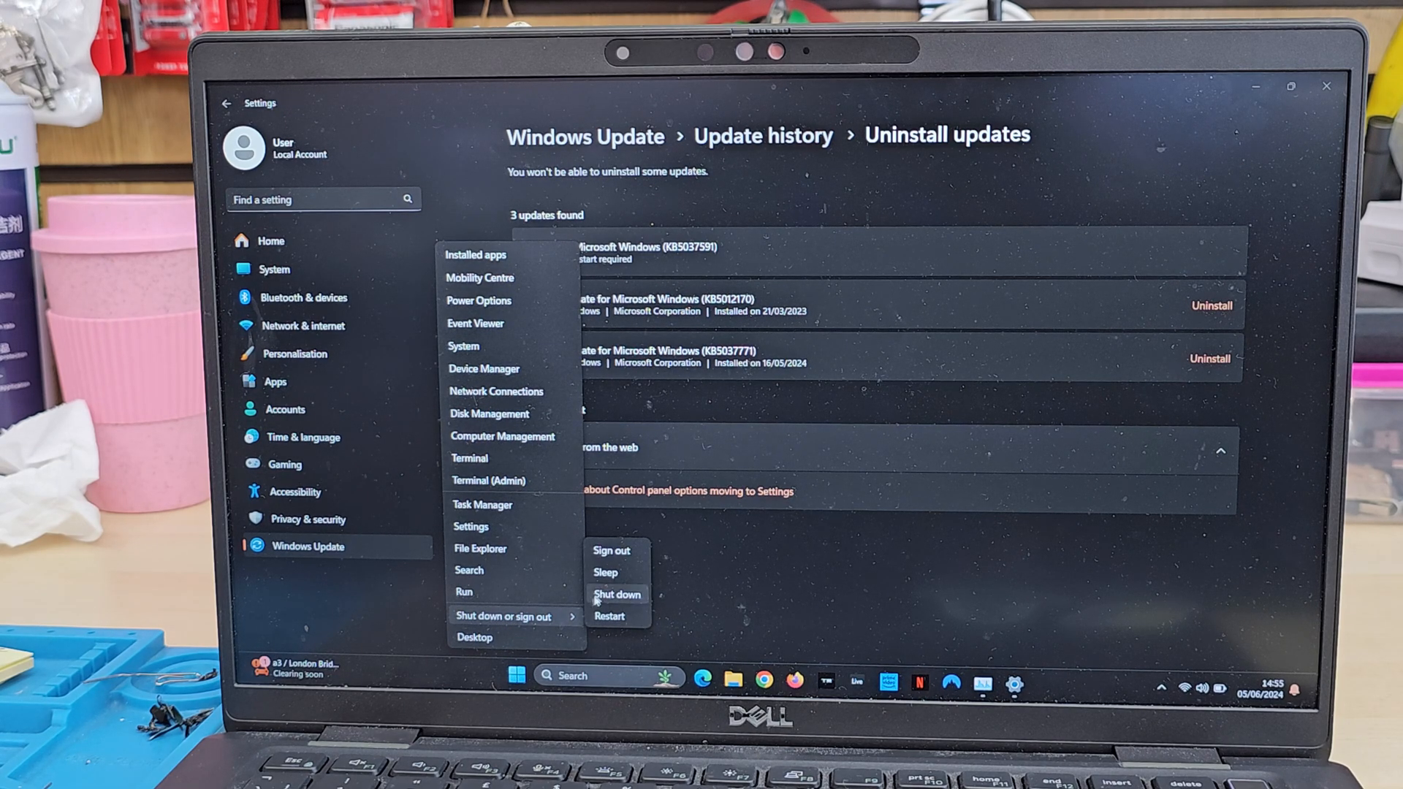
{"action": "left_click", "coordinate": [610, 615]}
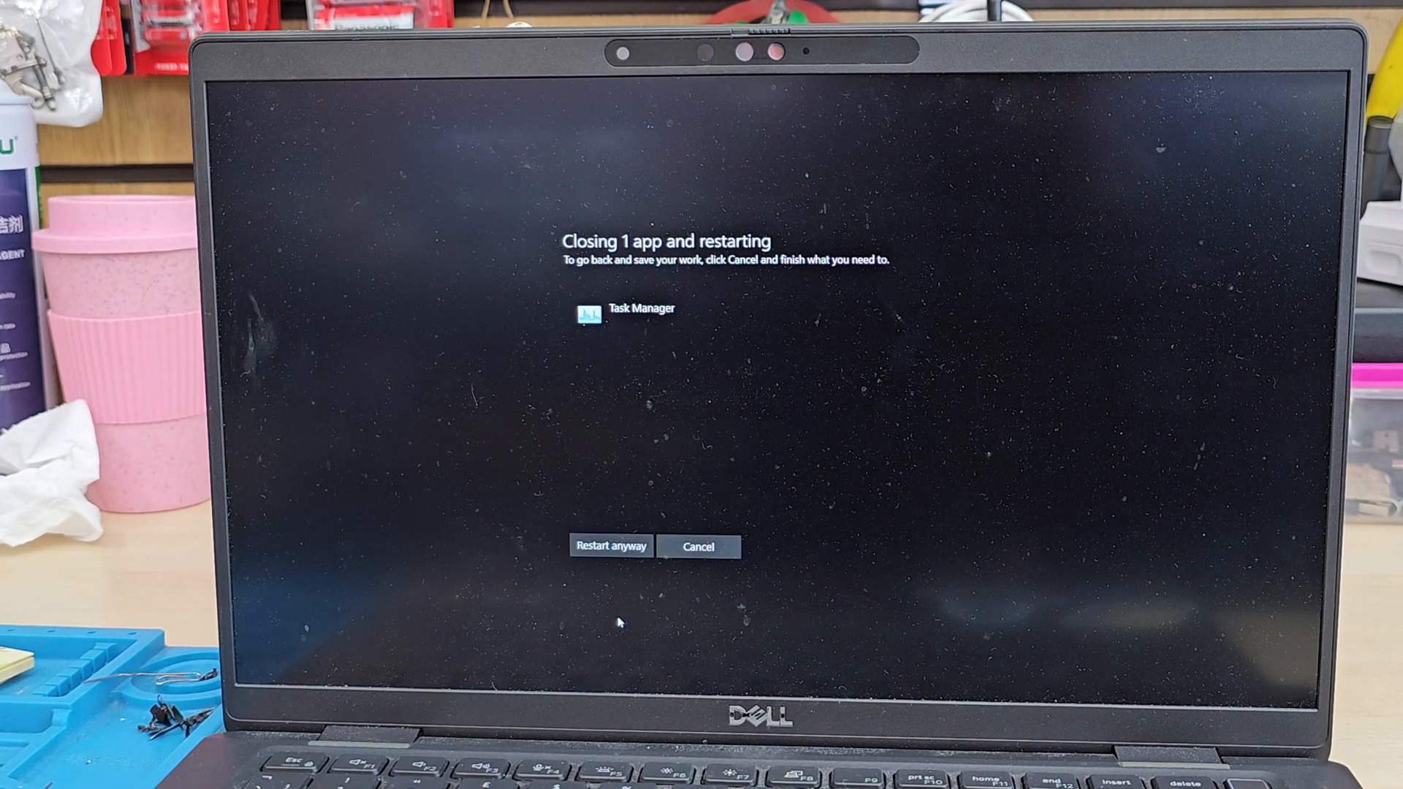
{"action": "left_click", "coordinate": [611, 547]}
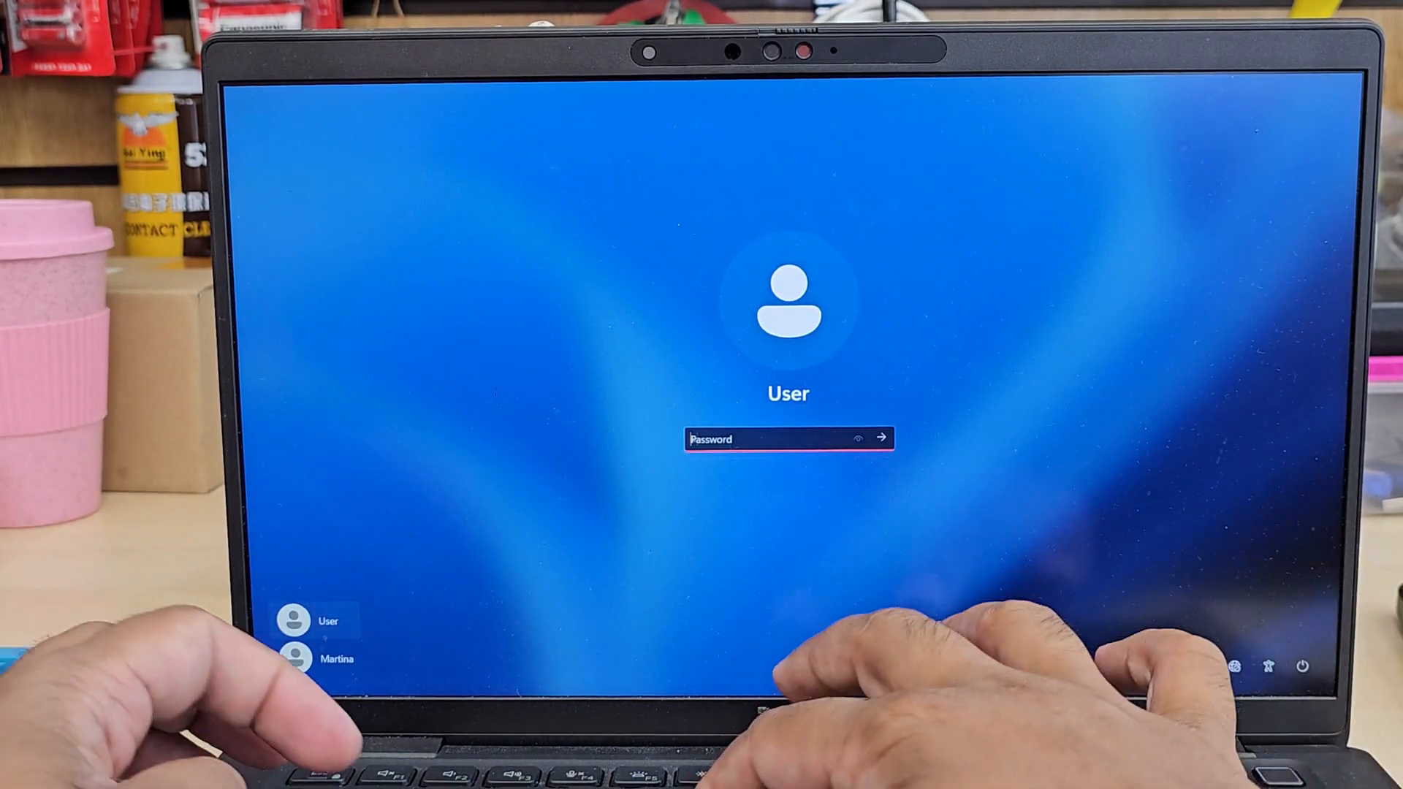
{"action": "type", "text": "password"}
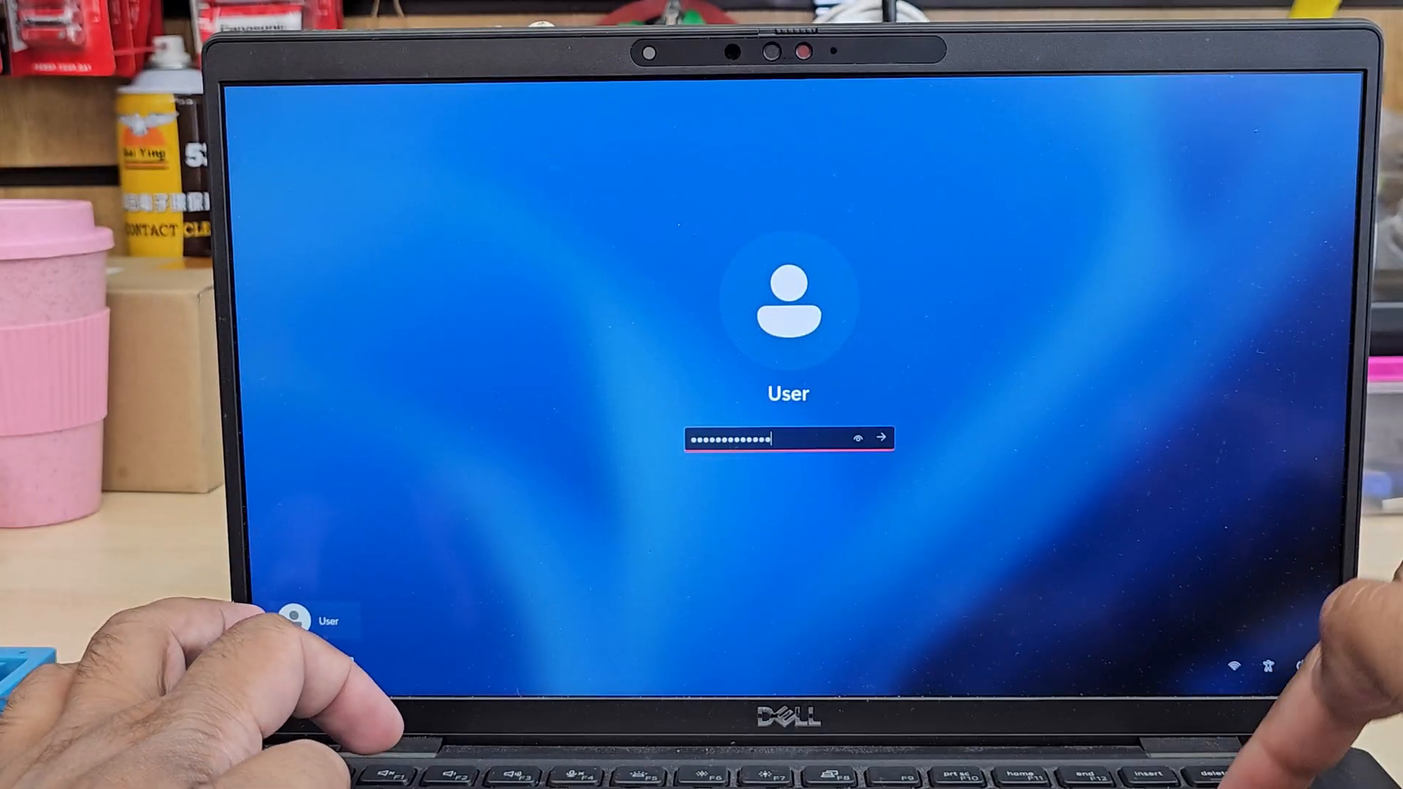
{"action": "left_click", "coordinate": [882, 437]}
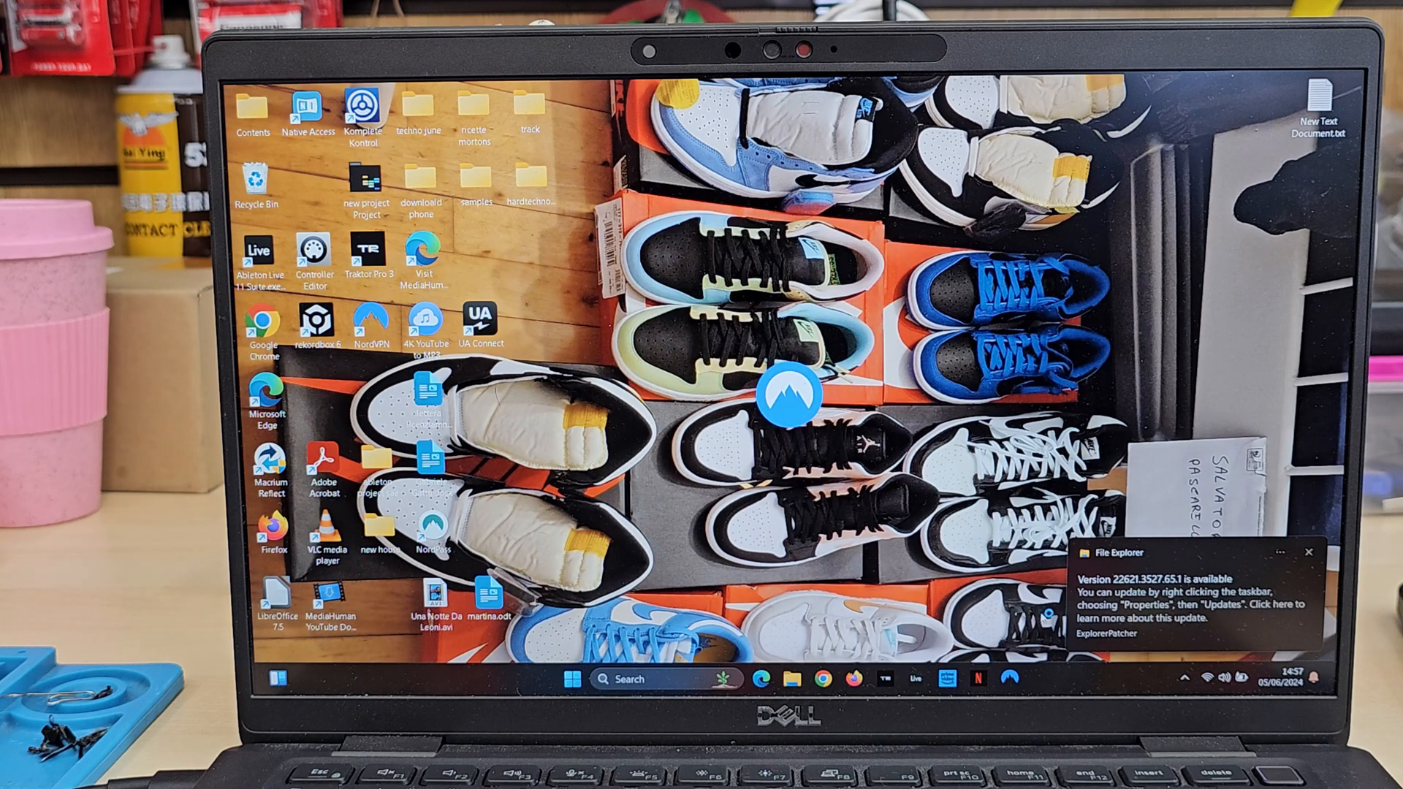
{"action": "left_click", "coordinate": [1310, 551]}
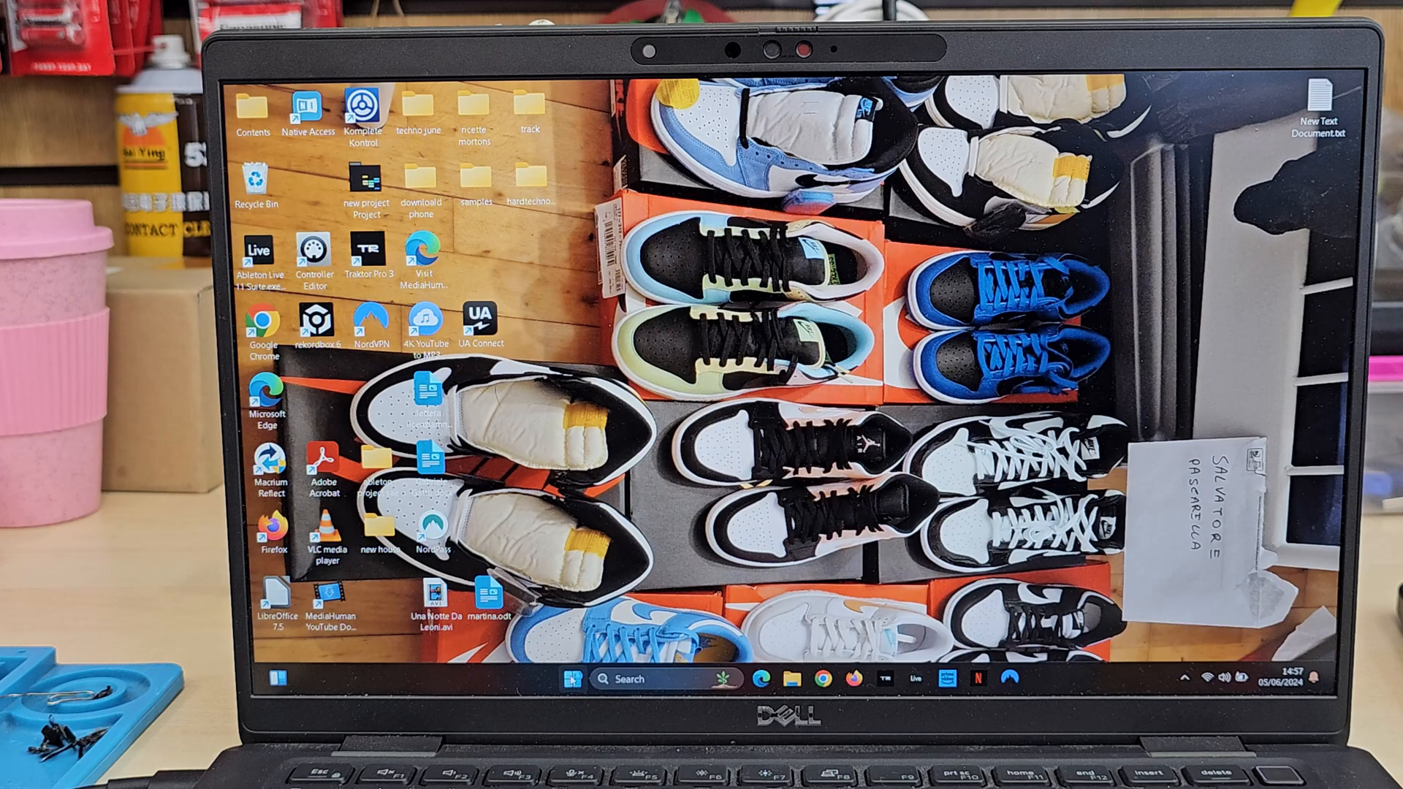
{"action": "double_click", "coordinate": [372, 320]}
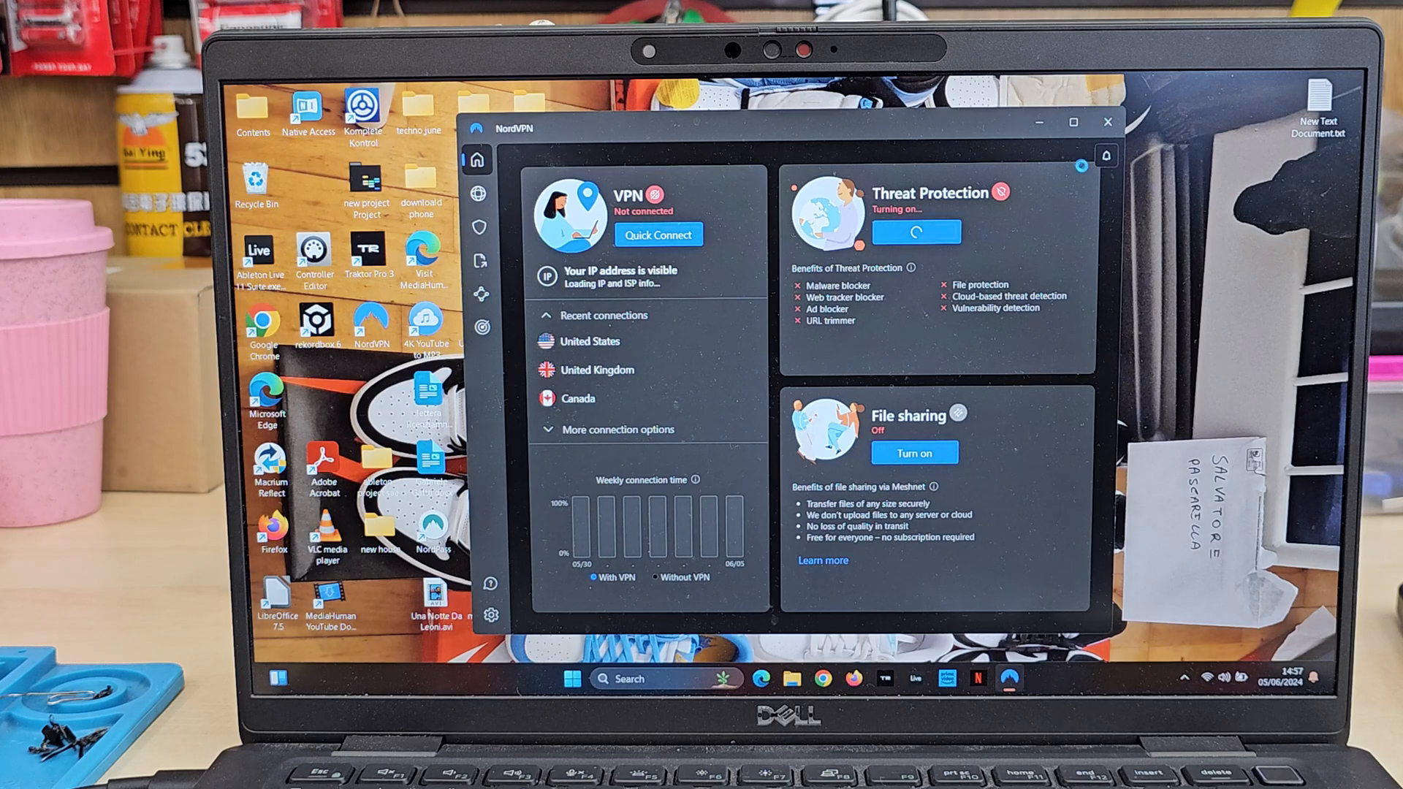
{"action": "left_click", "coordinate": [1110, 122]}
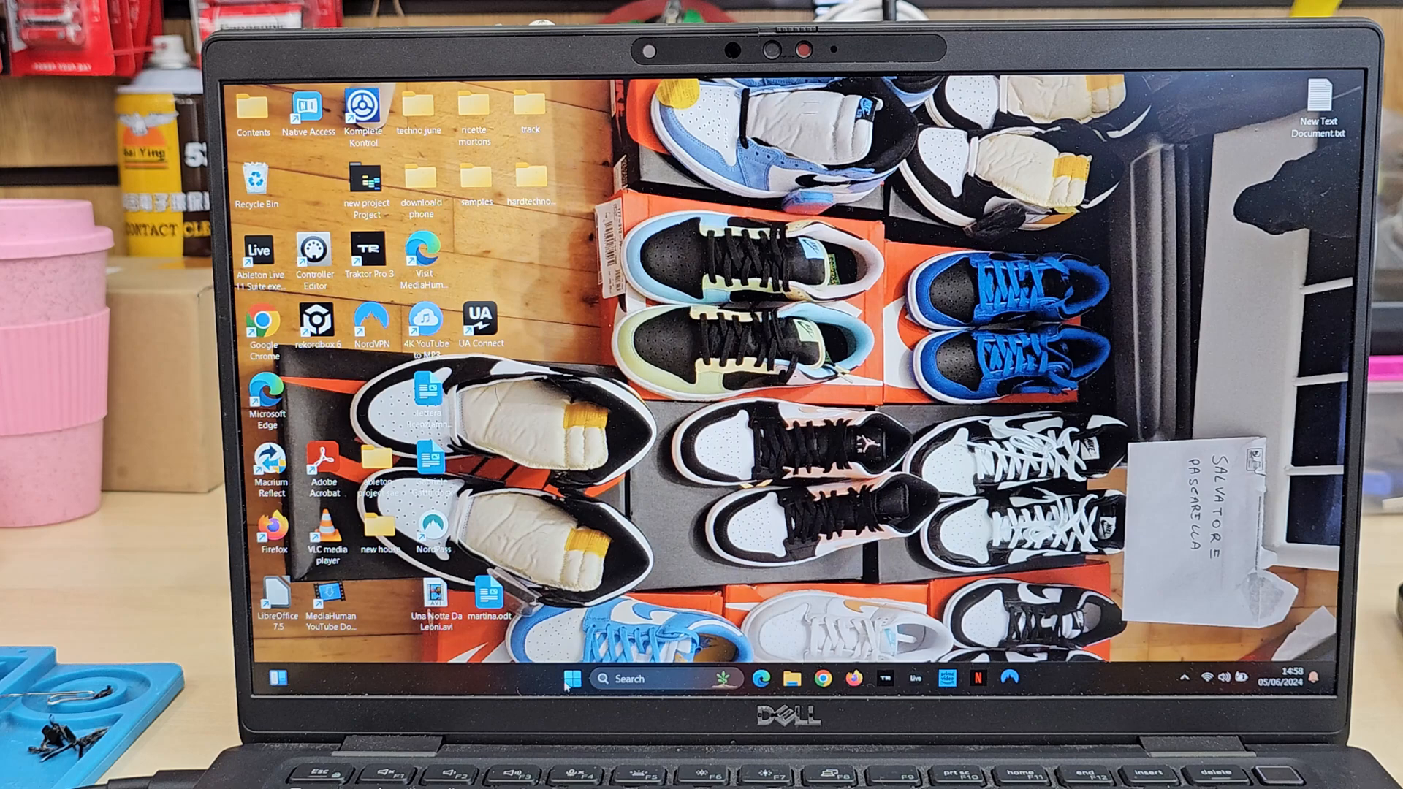
Launch Settings via Task Manager's Run new task with ms-settings, then close Task Manager.
{"action": "right_click", "coordinate": [564, 678]}
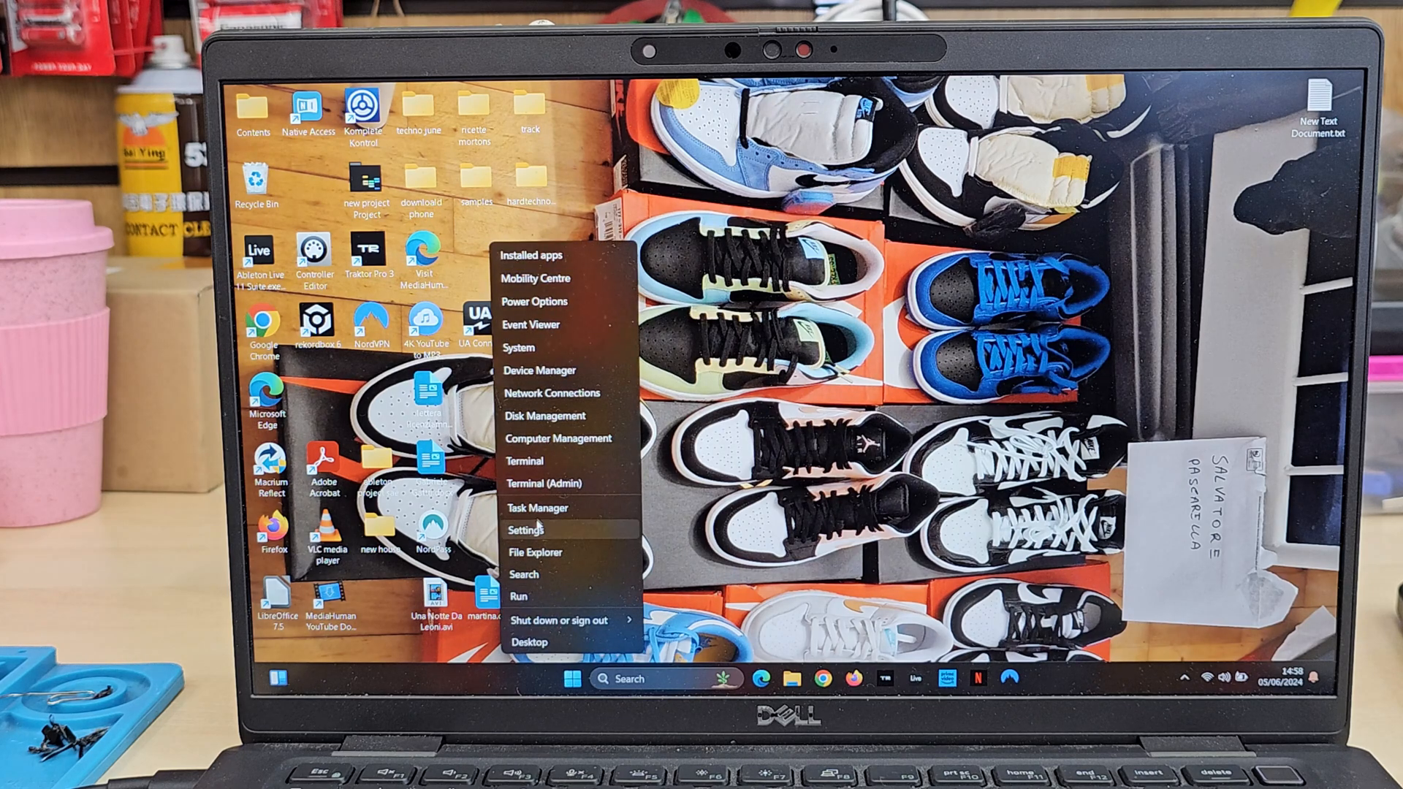
{"action": "mouse_move", "coordinate": [536, 509]}
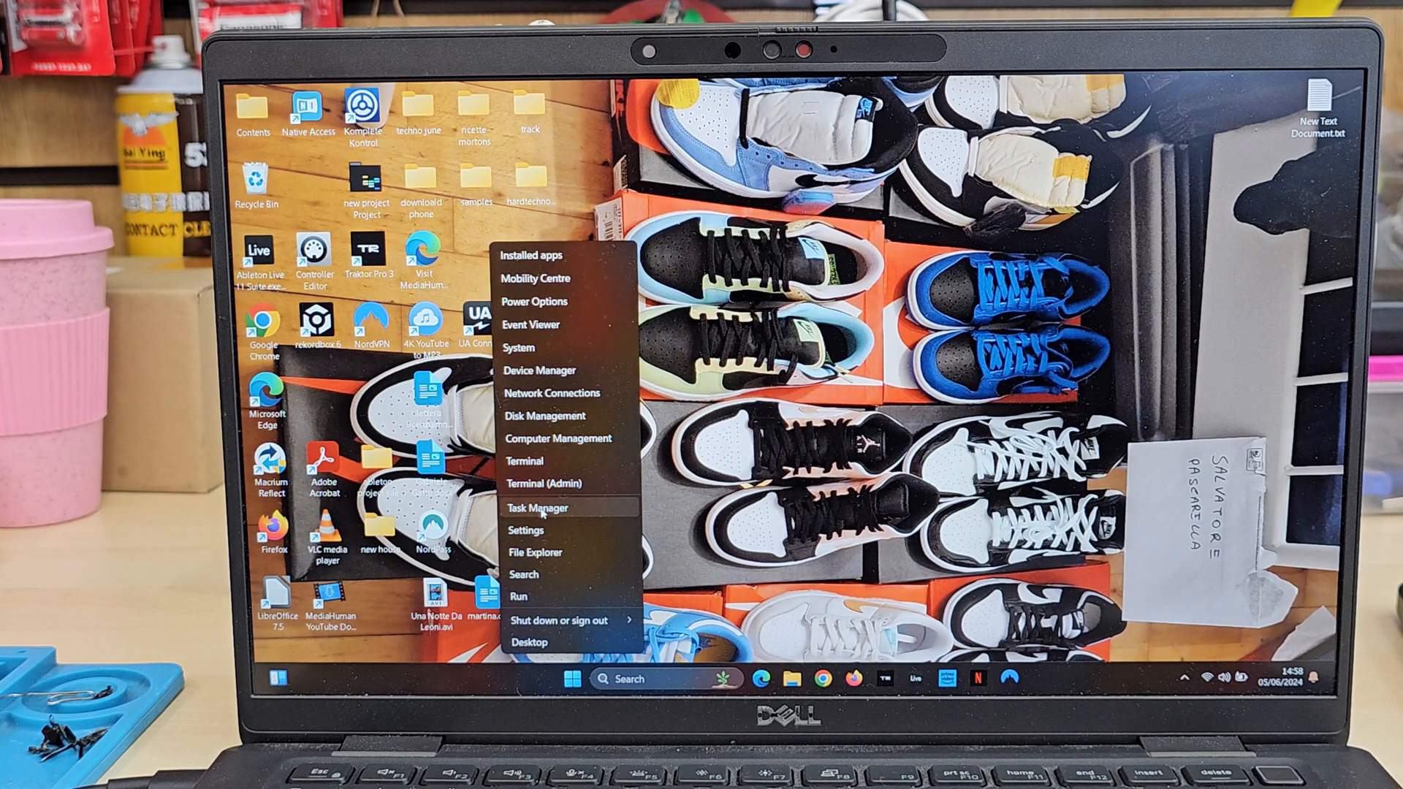
{"action": "left_click", "coordinate": [537, 508]}
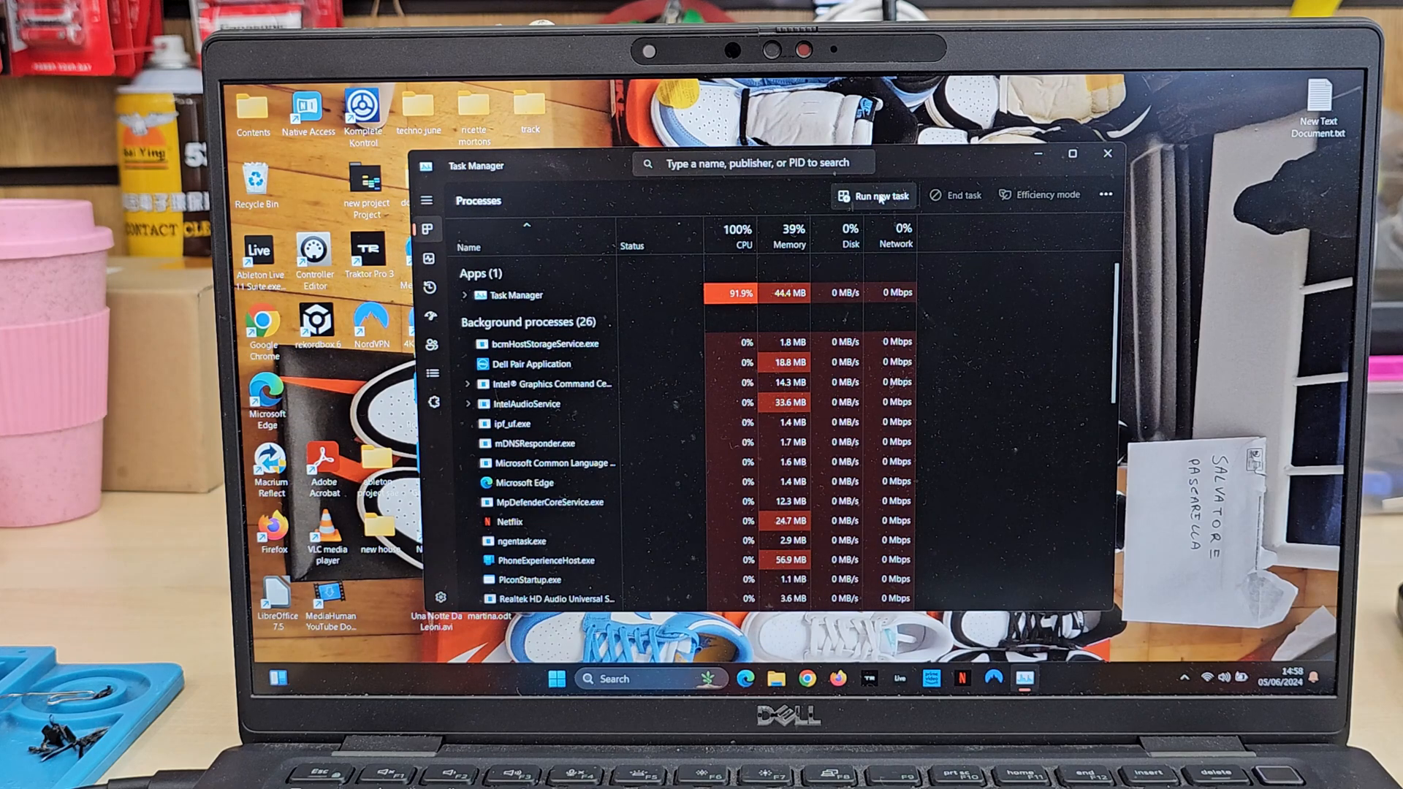
{"action": "left_click", "coordinate": [873, 194]}
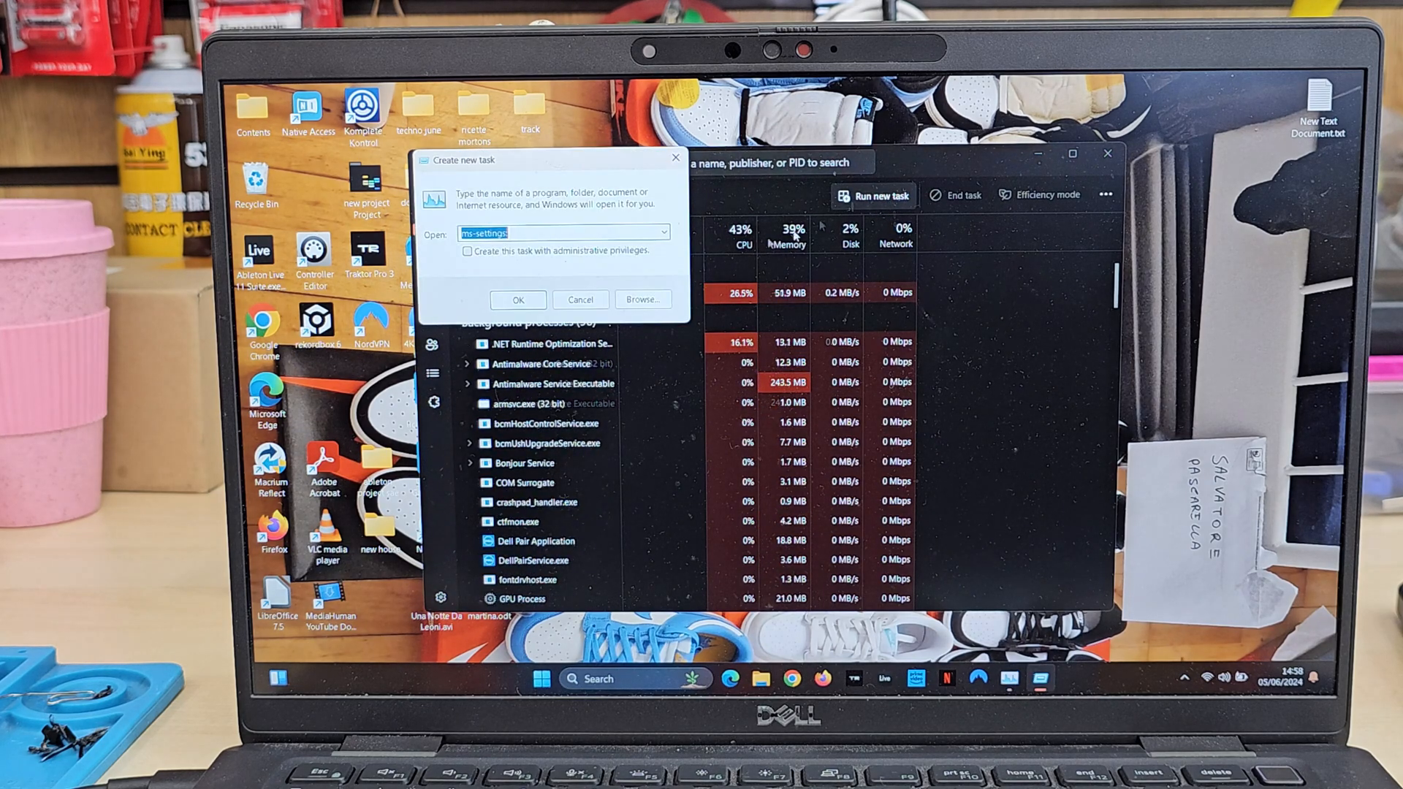
{"action": "left_click", "coordinate": [580, 298]}
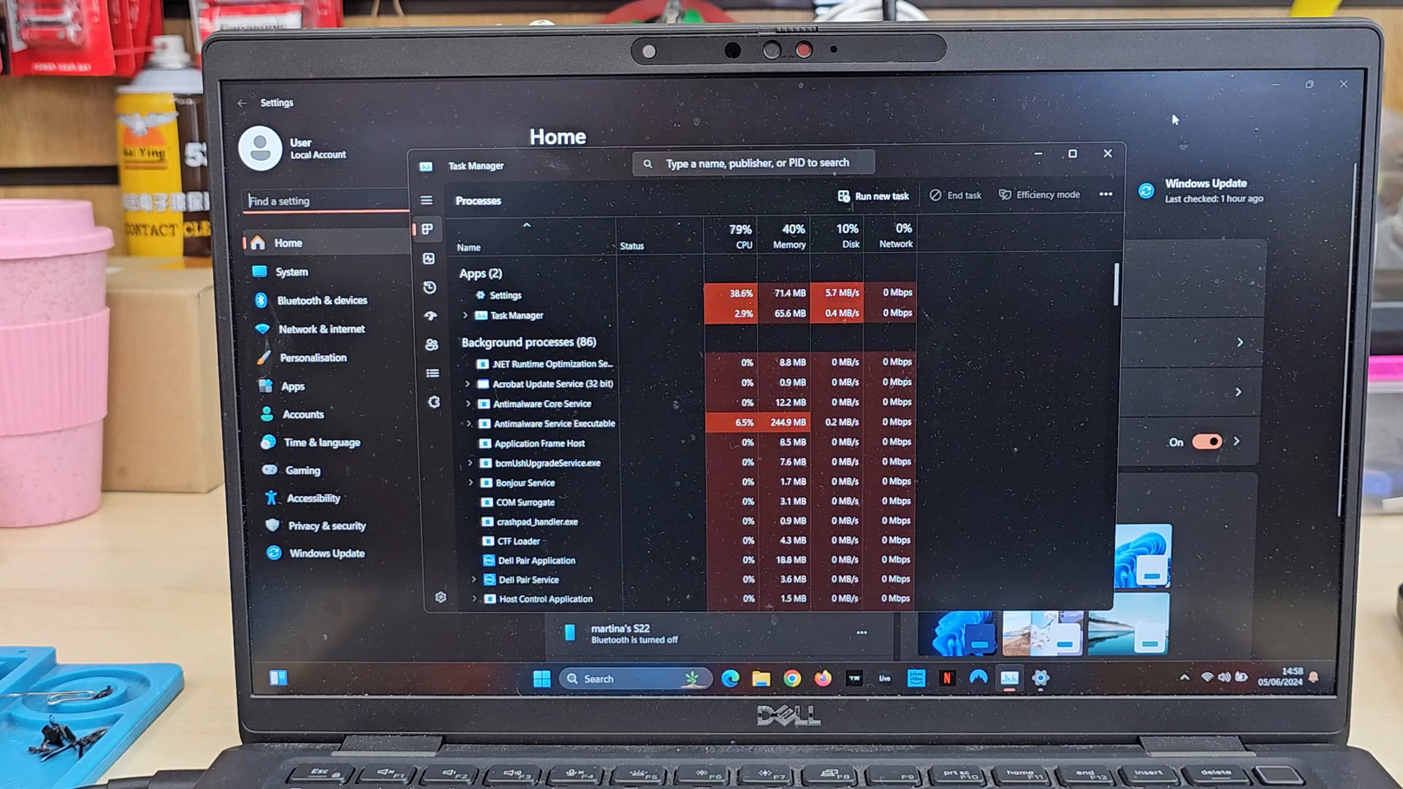
{"action": "left_click", "coordinate": [1108, 153]}
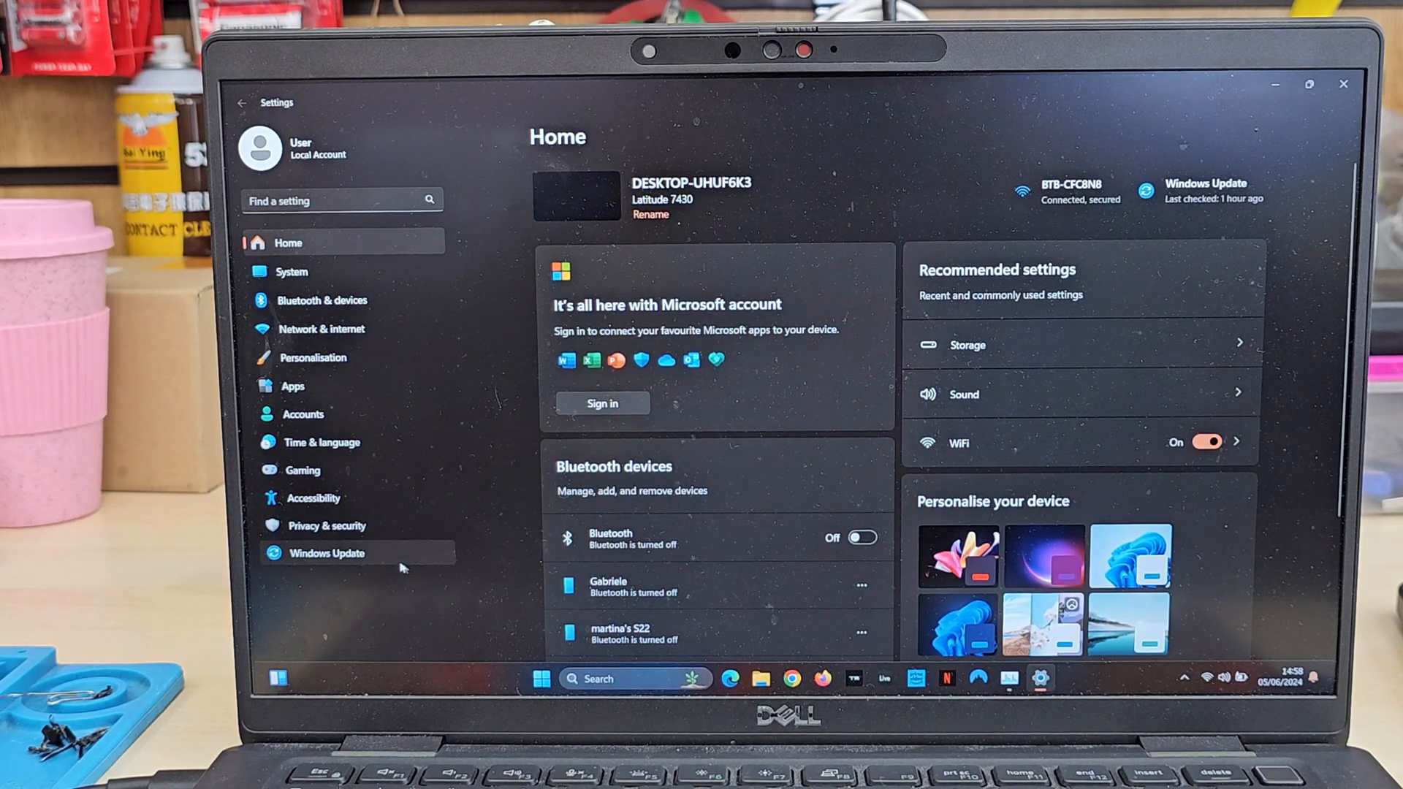
From Windows Update's Uninstall updates list, remove KB5036620 and the next recent update, confirming each.
{"action": "left_click", "coordinate": [326, 553]}
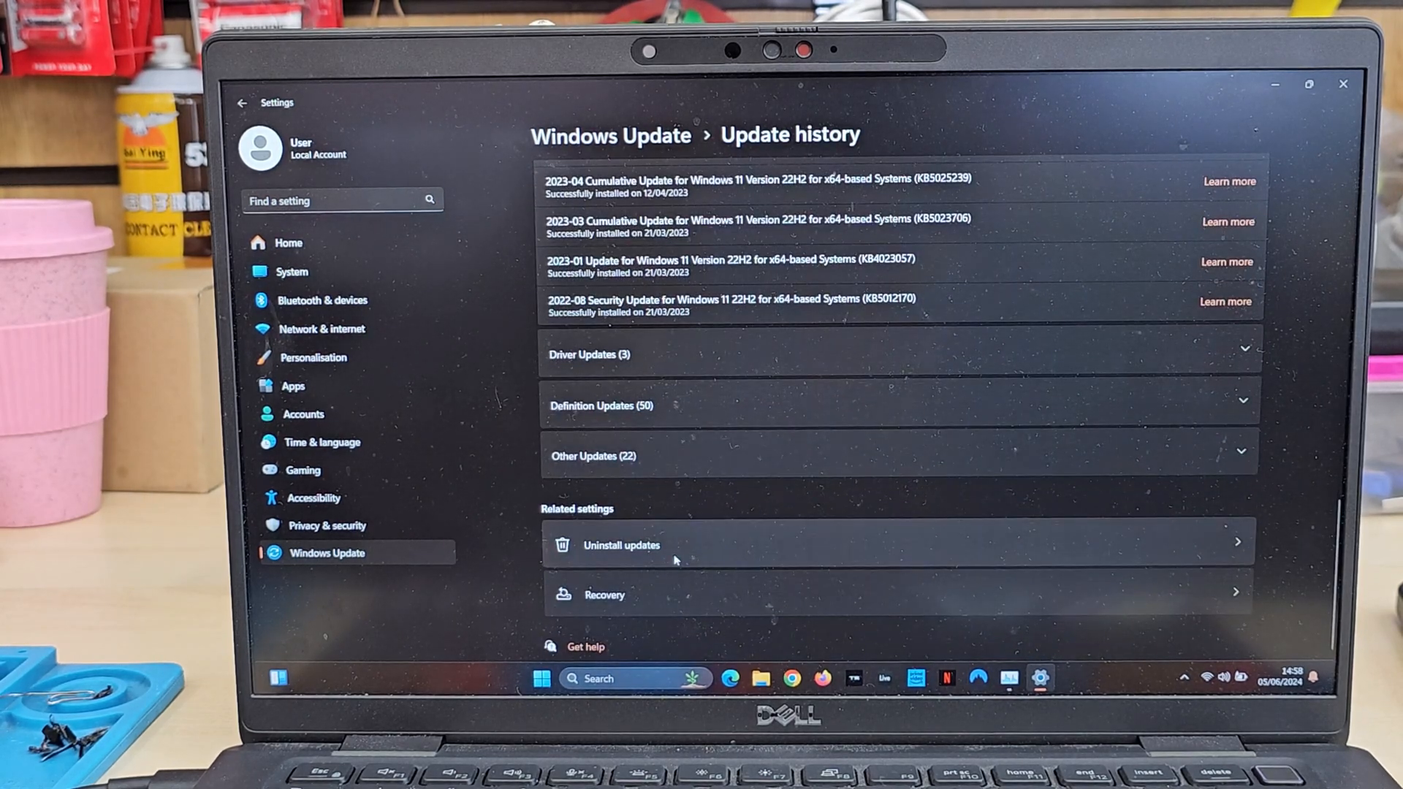
{"action": "left_click", "coordinate": [621, 545]}
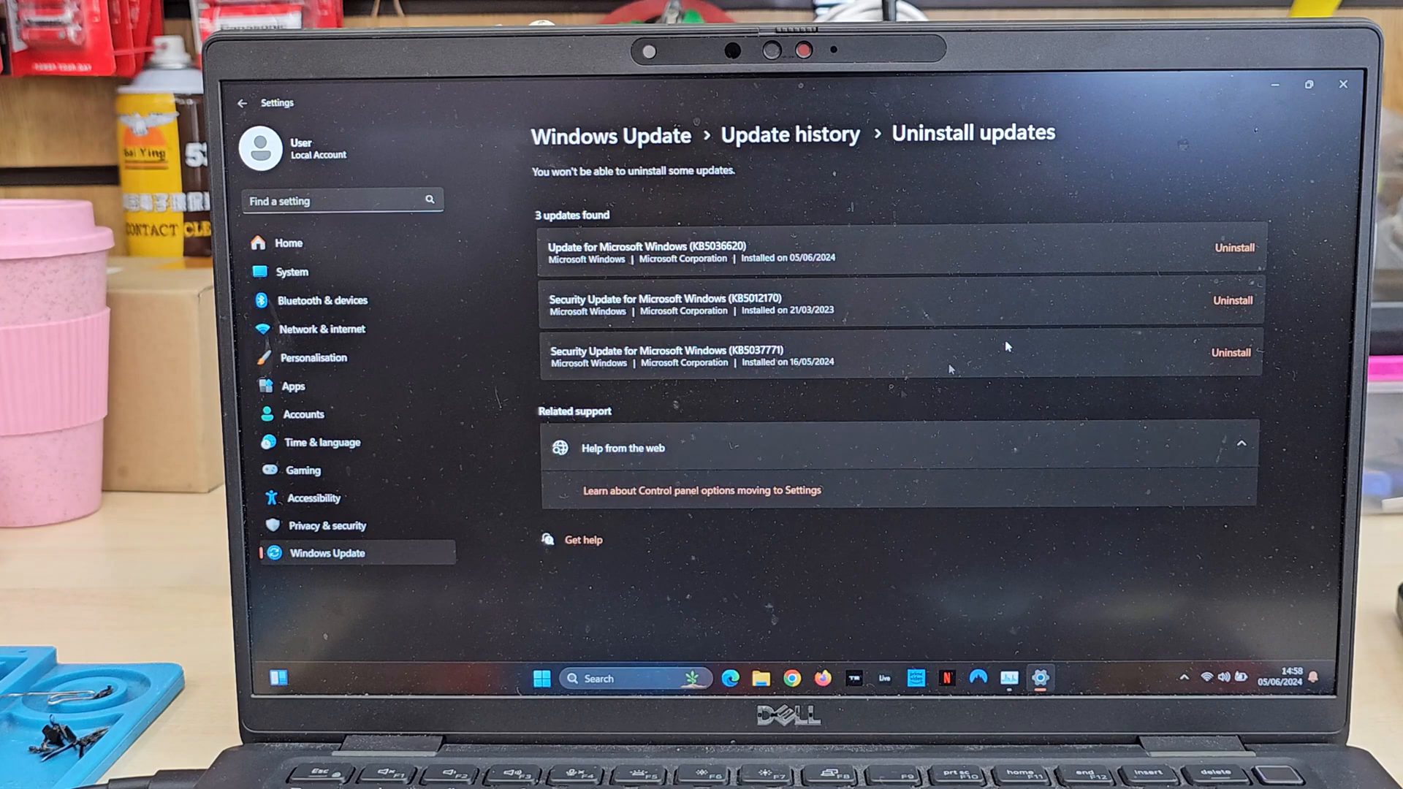
{"action": "mouse_move", "coordinate": [826, 266]}
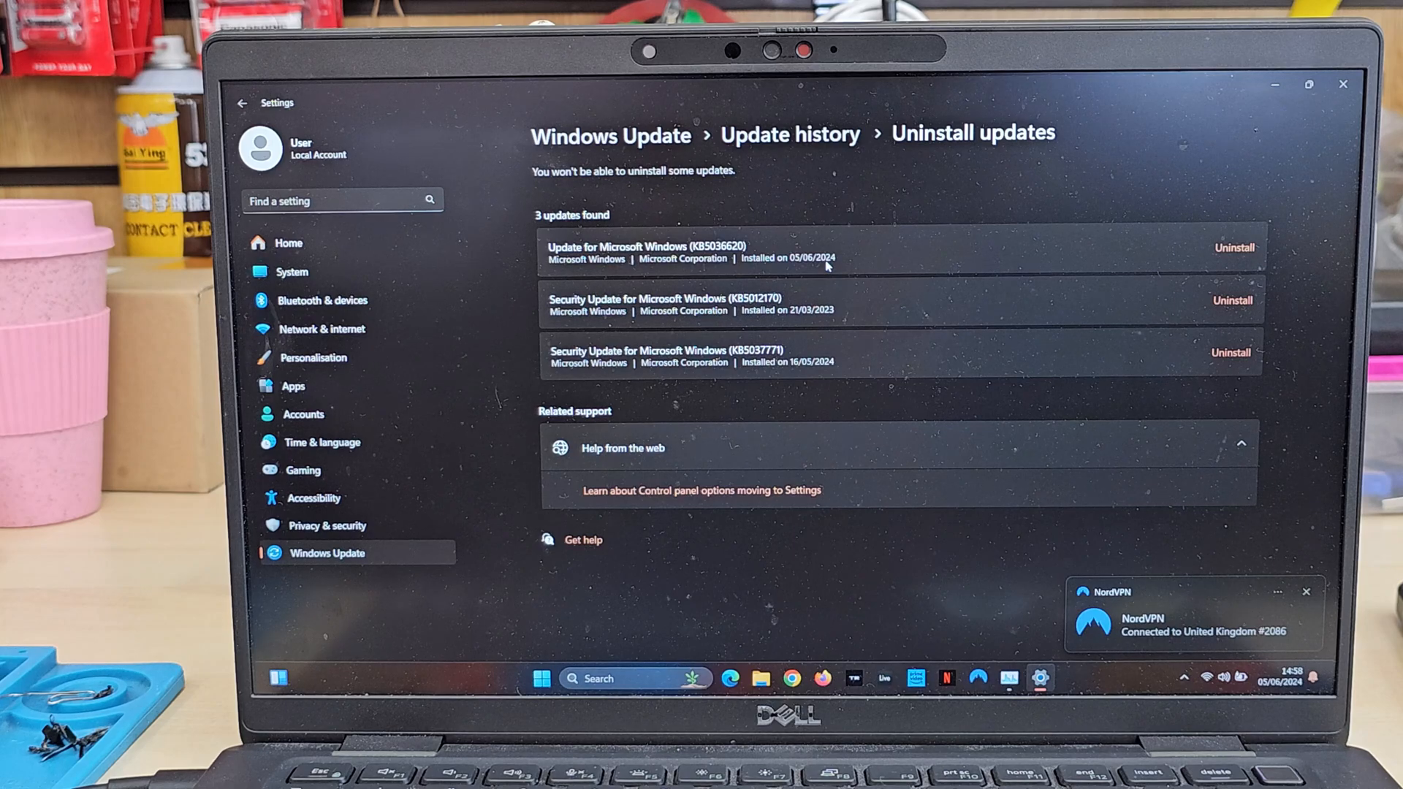
{"action": "mouse_move", "coordinate": [1232, 301]}
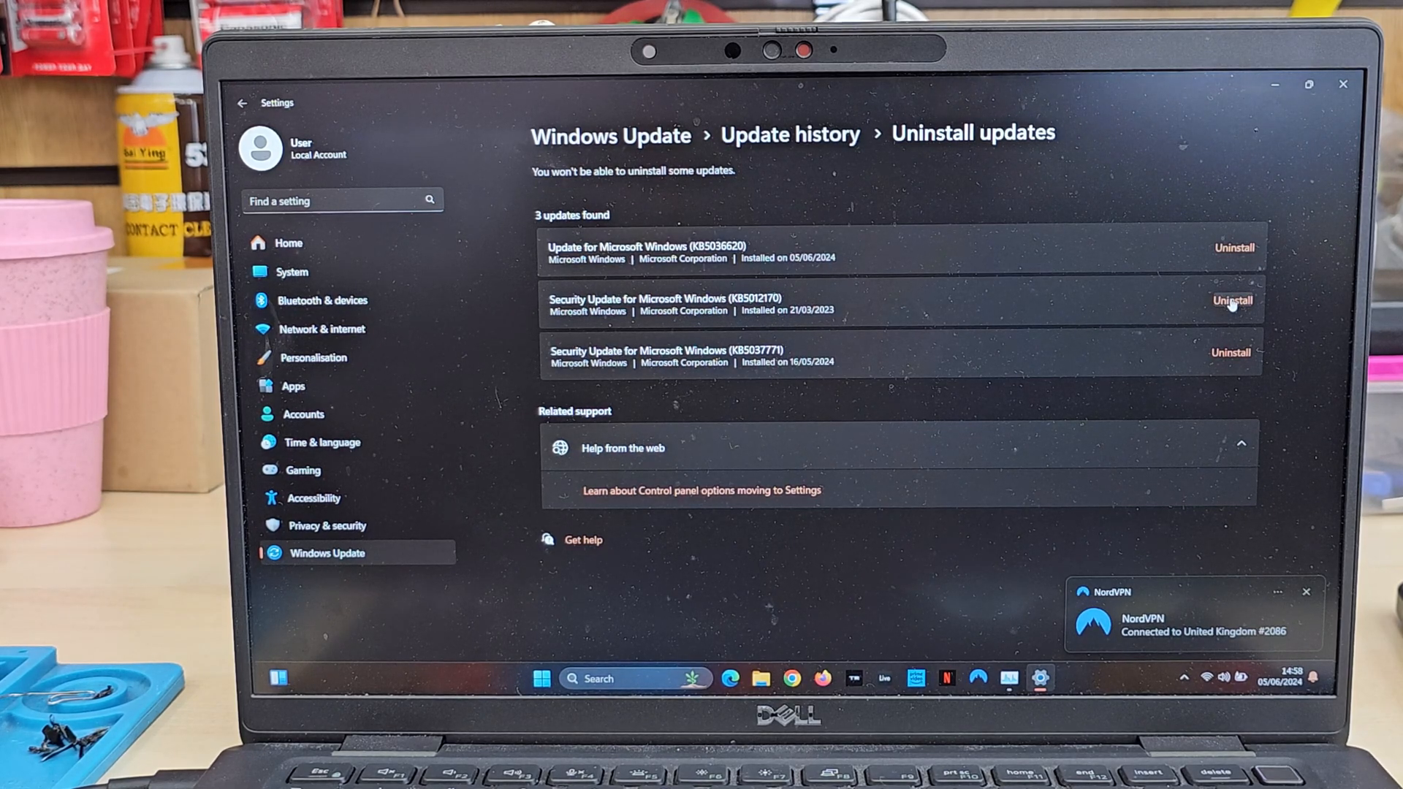
{"action": "left_click", "coordinate": [1234, 249]}
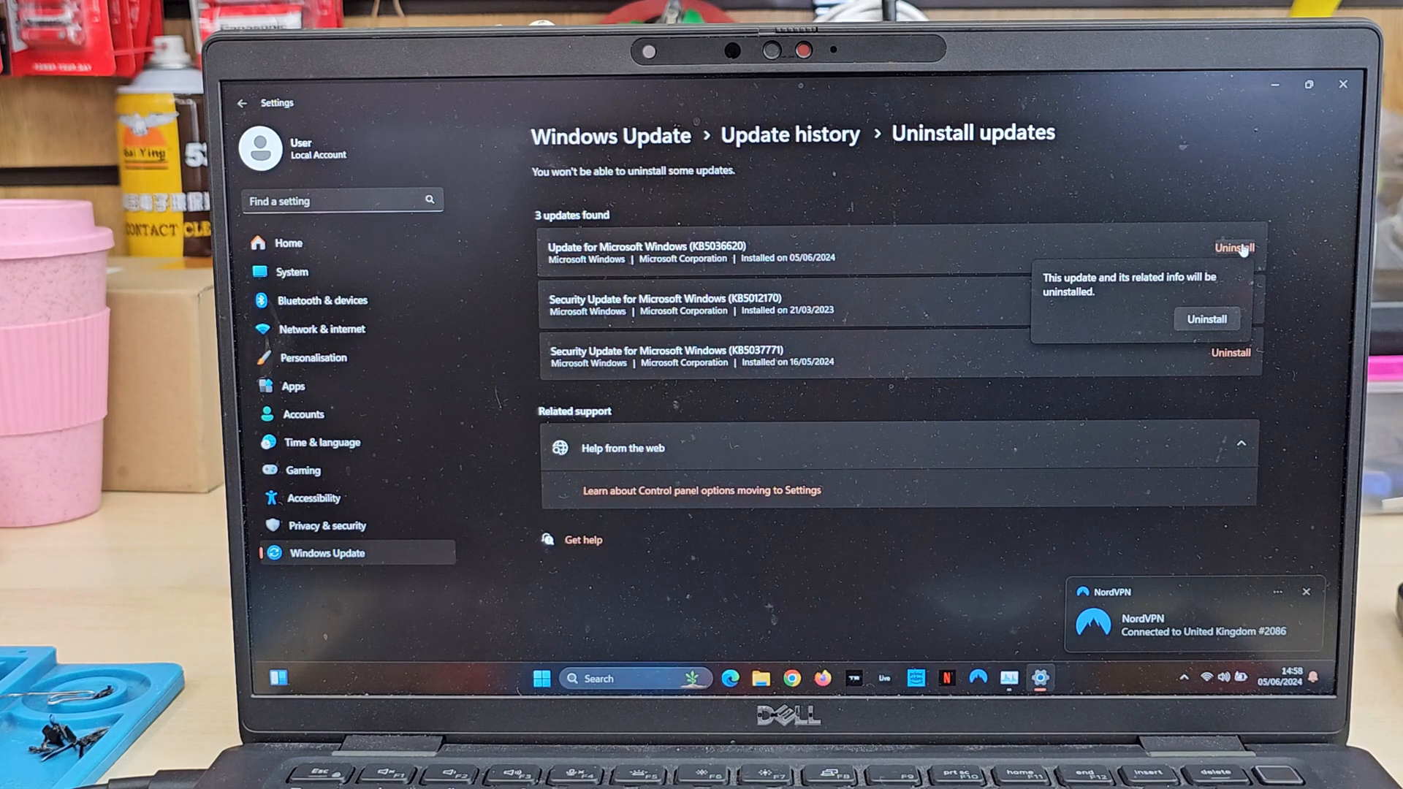
{"action": "left_click", "coordinate": [1208, 319]}
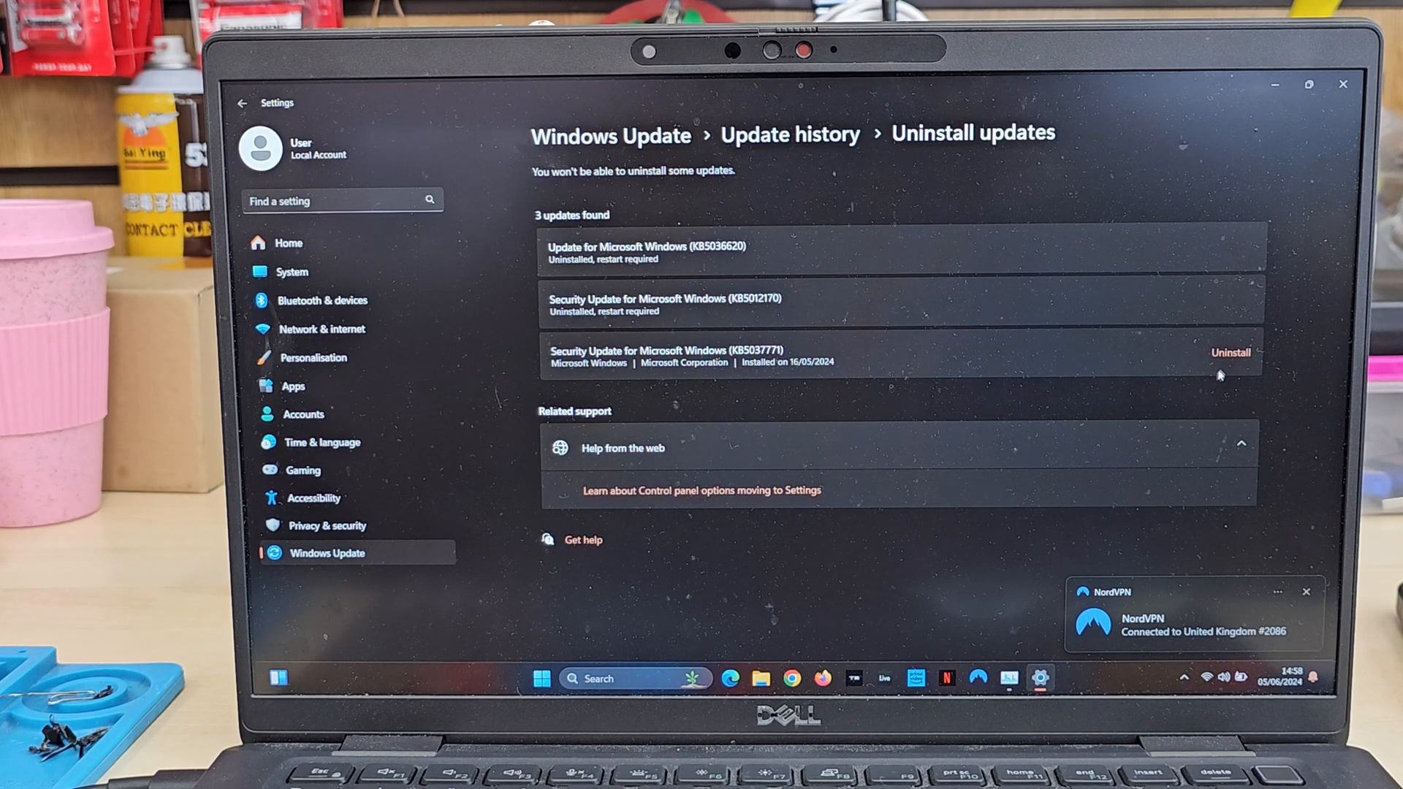
{"action": "left_click", "coordinate": [1231, 352]}
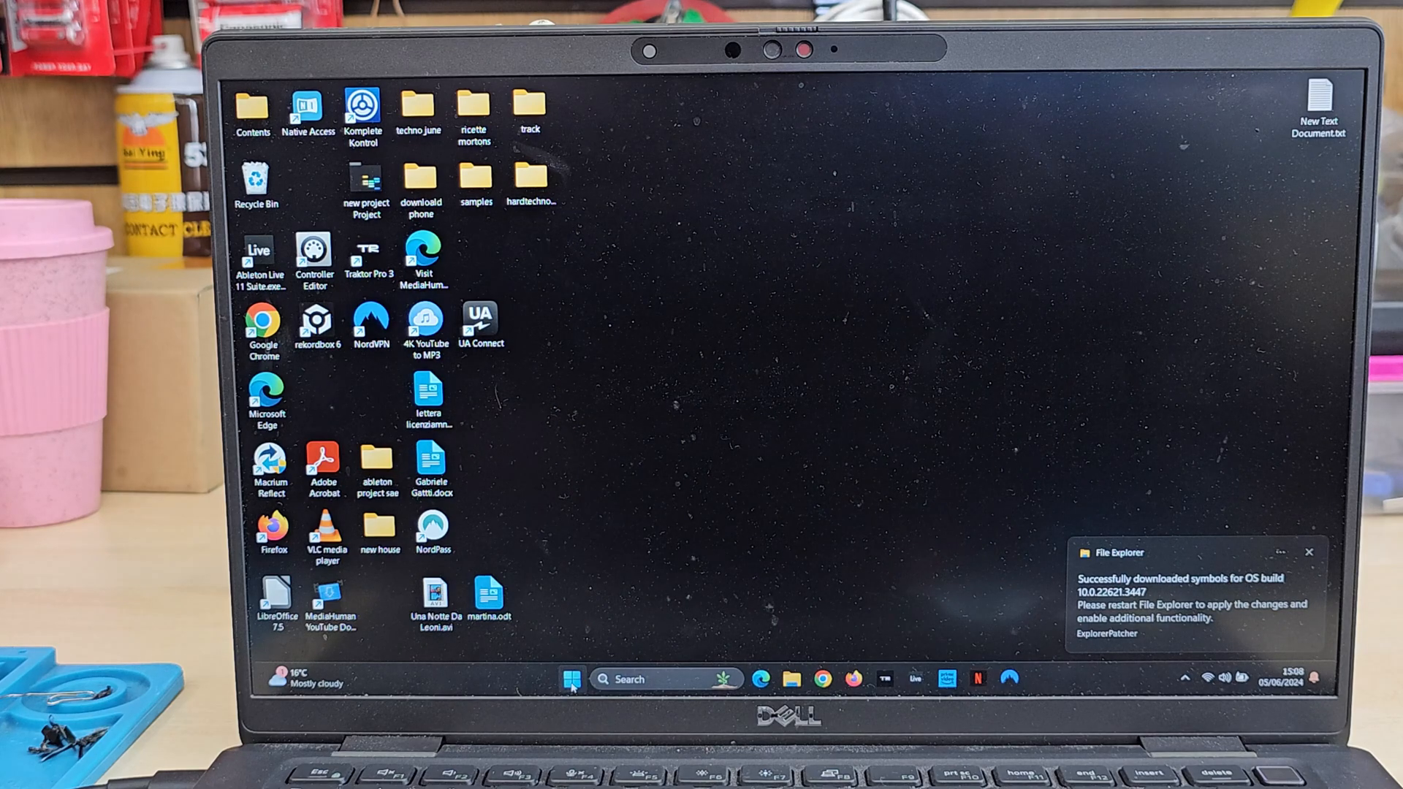
{"action": "right_click", "coordinate": [572, 678]}
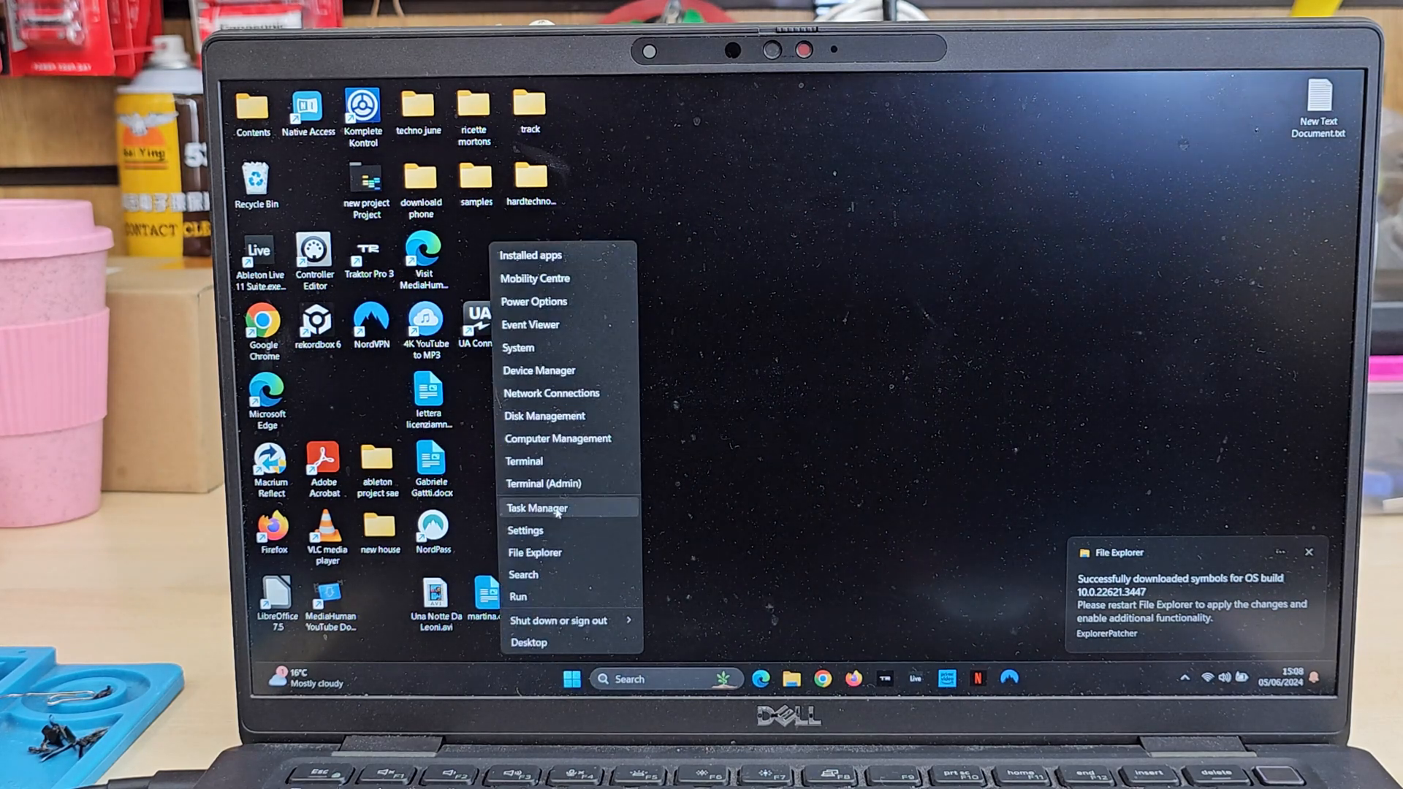
{"action": "left_click", "coordinate": [525, 529]}
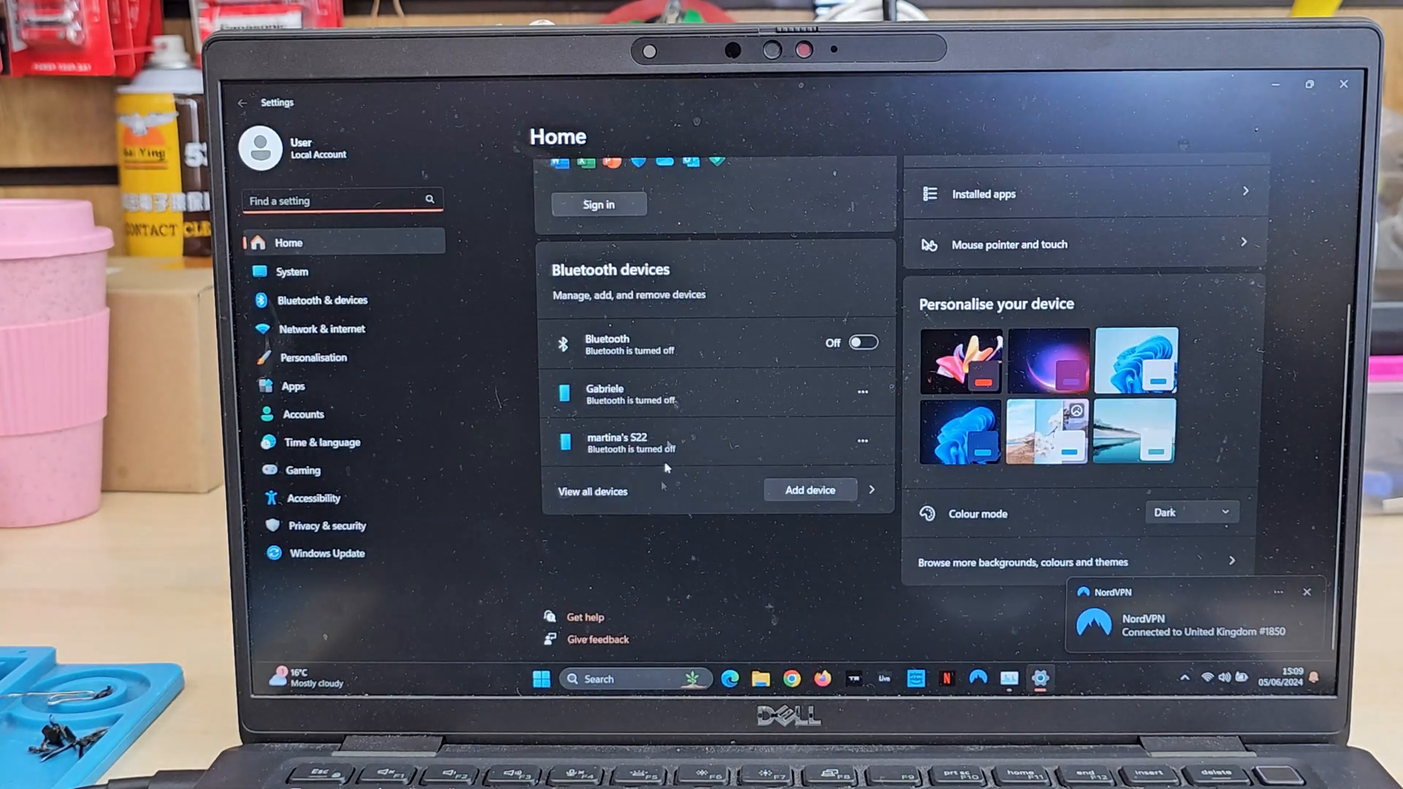
{"action": "left_click", "coordinate": [326, 552]}
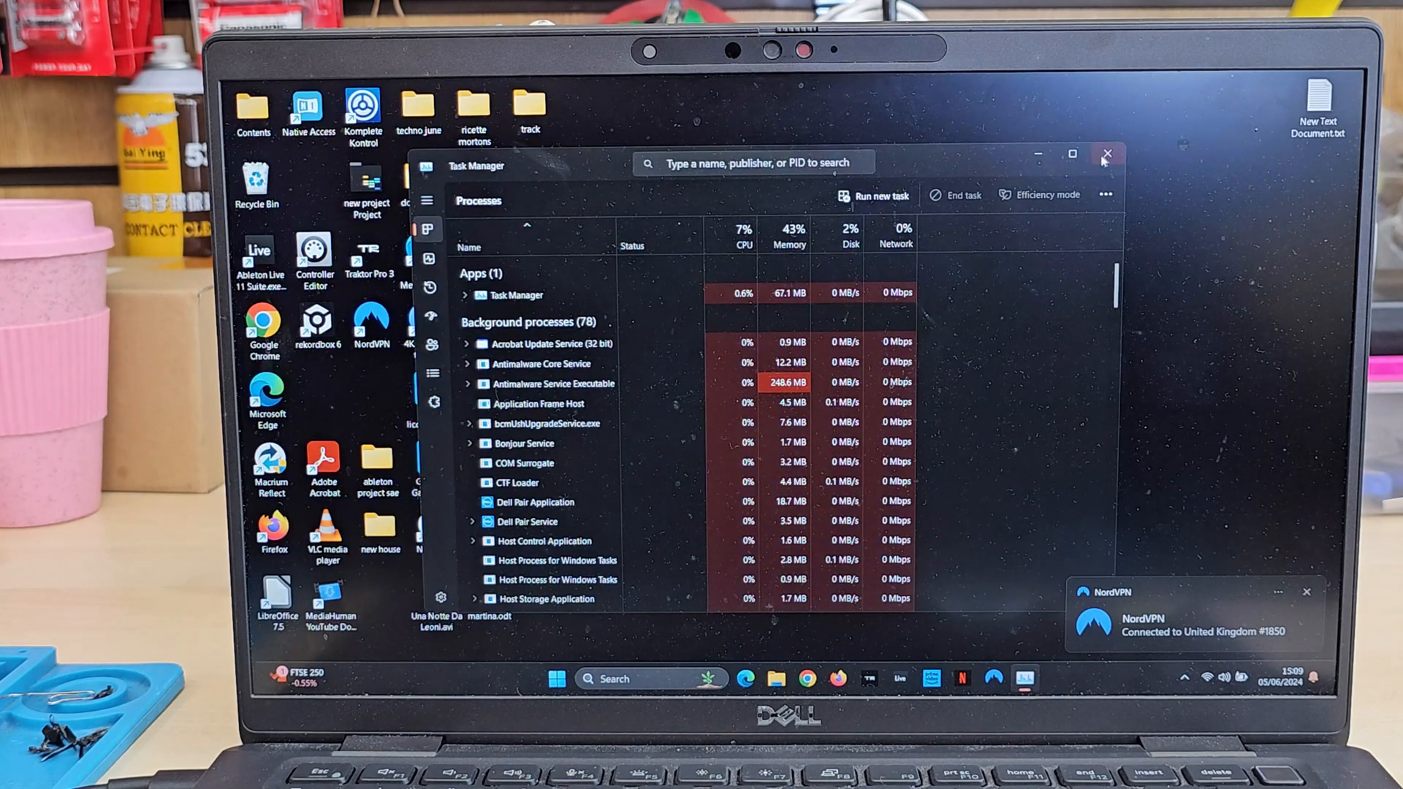
{"action": "left_click", "coordinate": [1106, 153]}
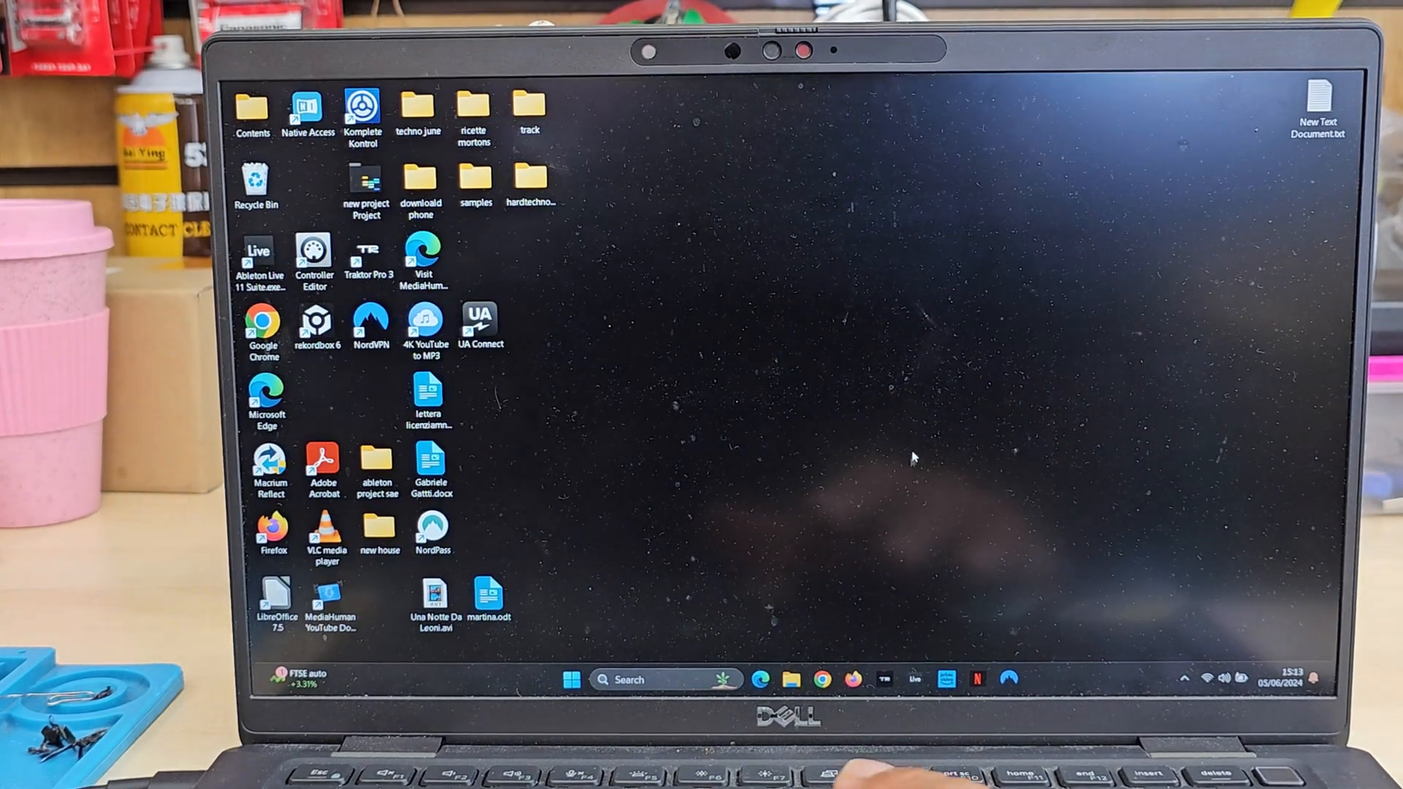